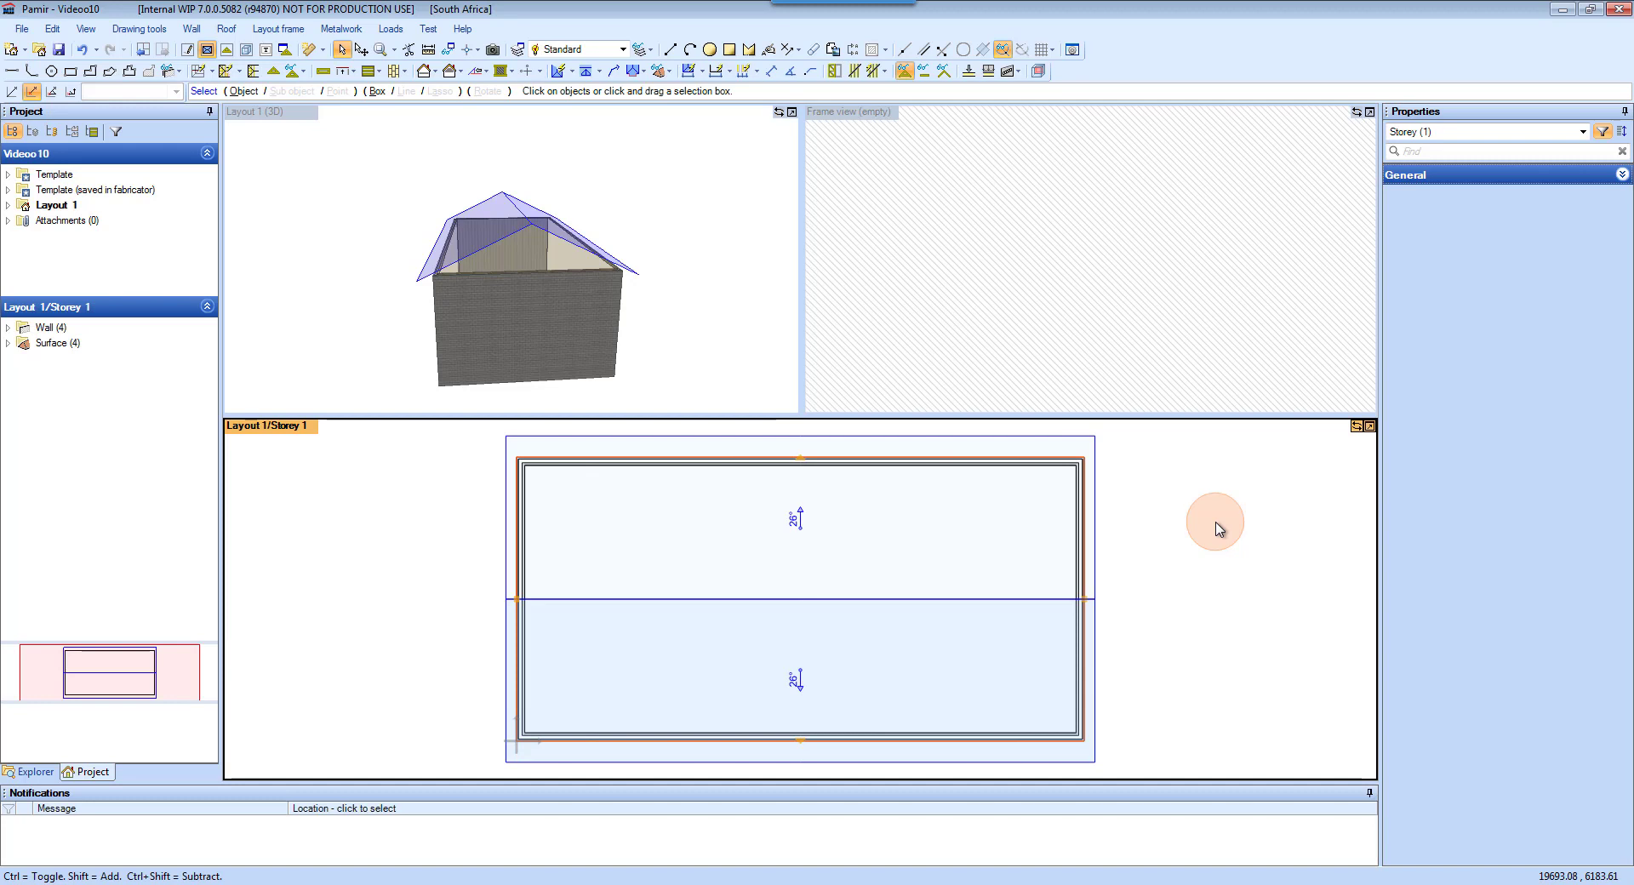
mouse_move(446, 502)
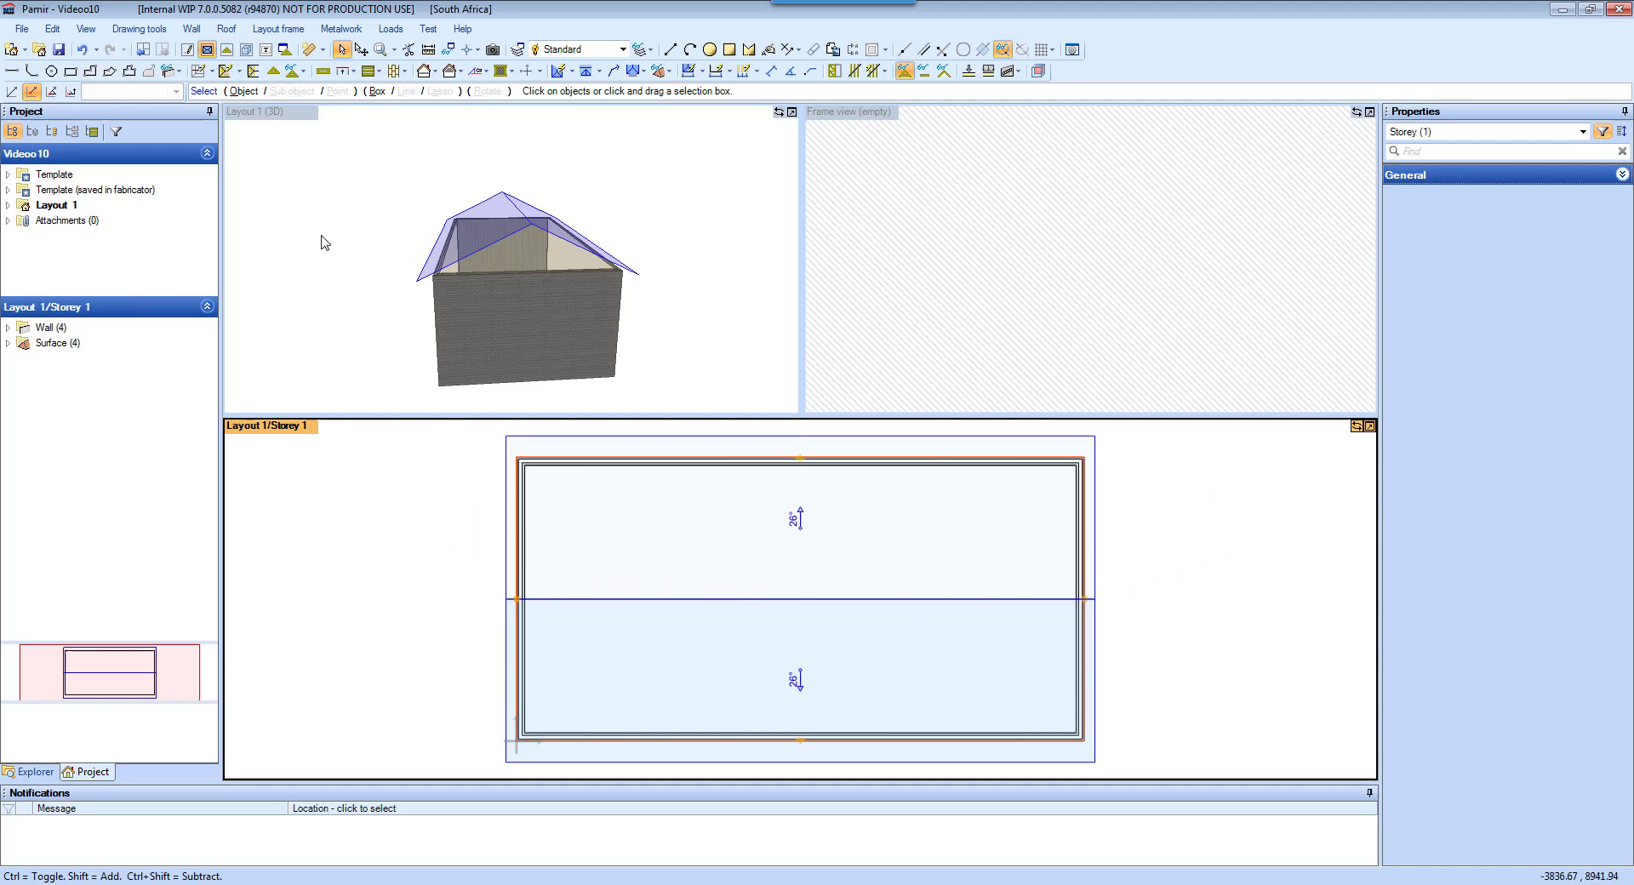
Auto-frame the roof into 22 T1 trusses at 734 mm, then select the layout frame in plan
left_click(320, 232)
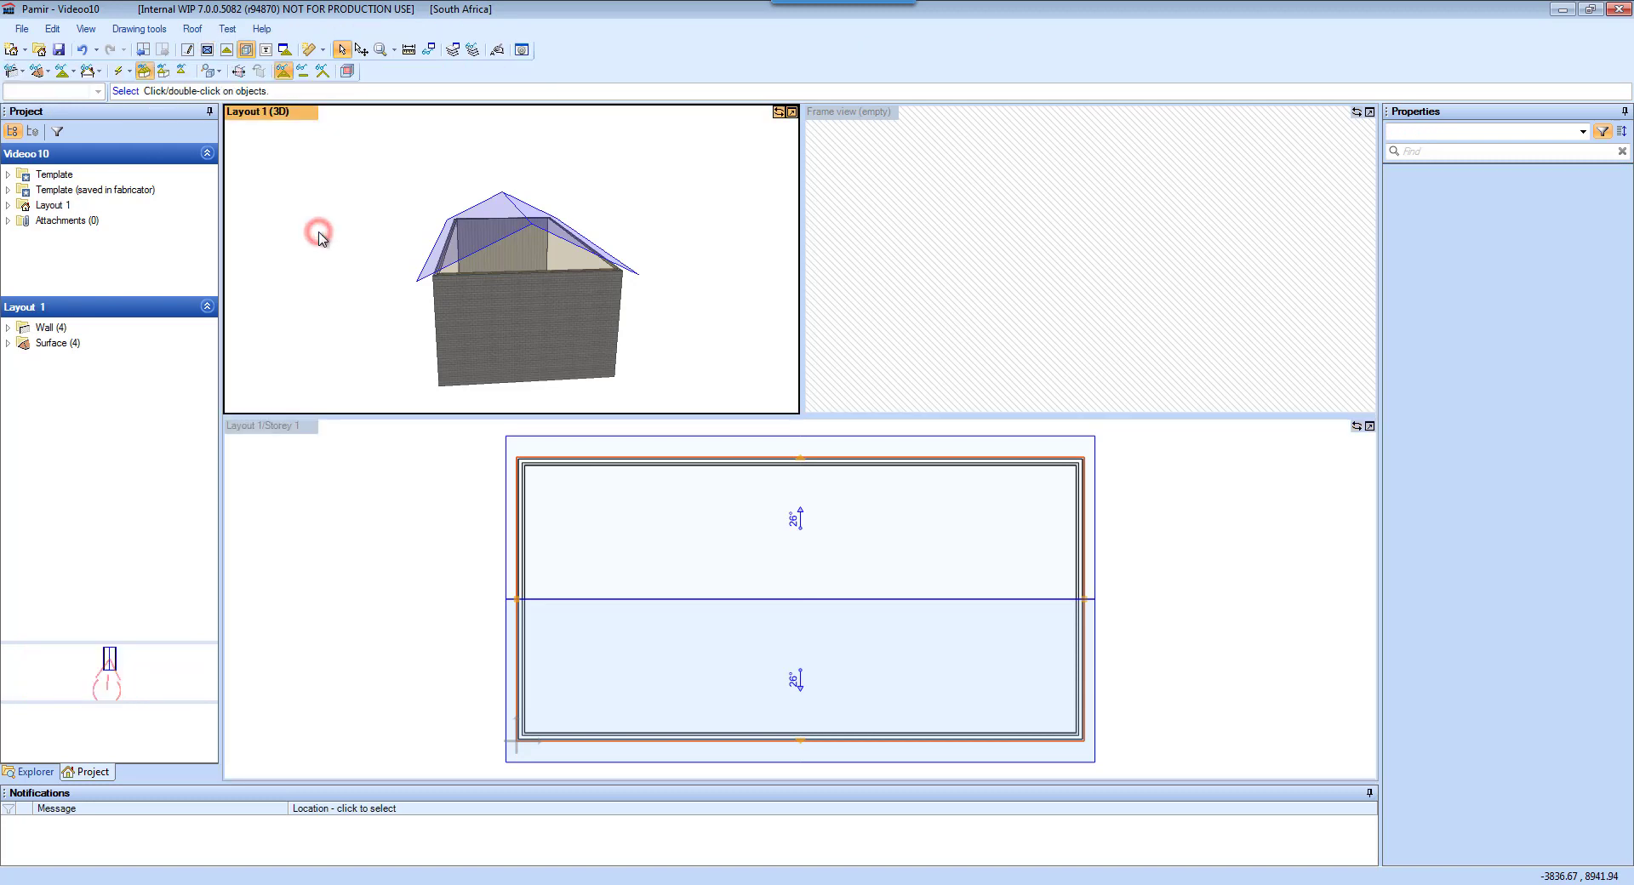
mouse_move(976, 255)
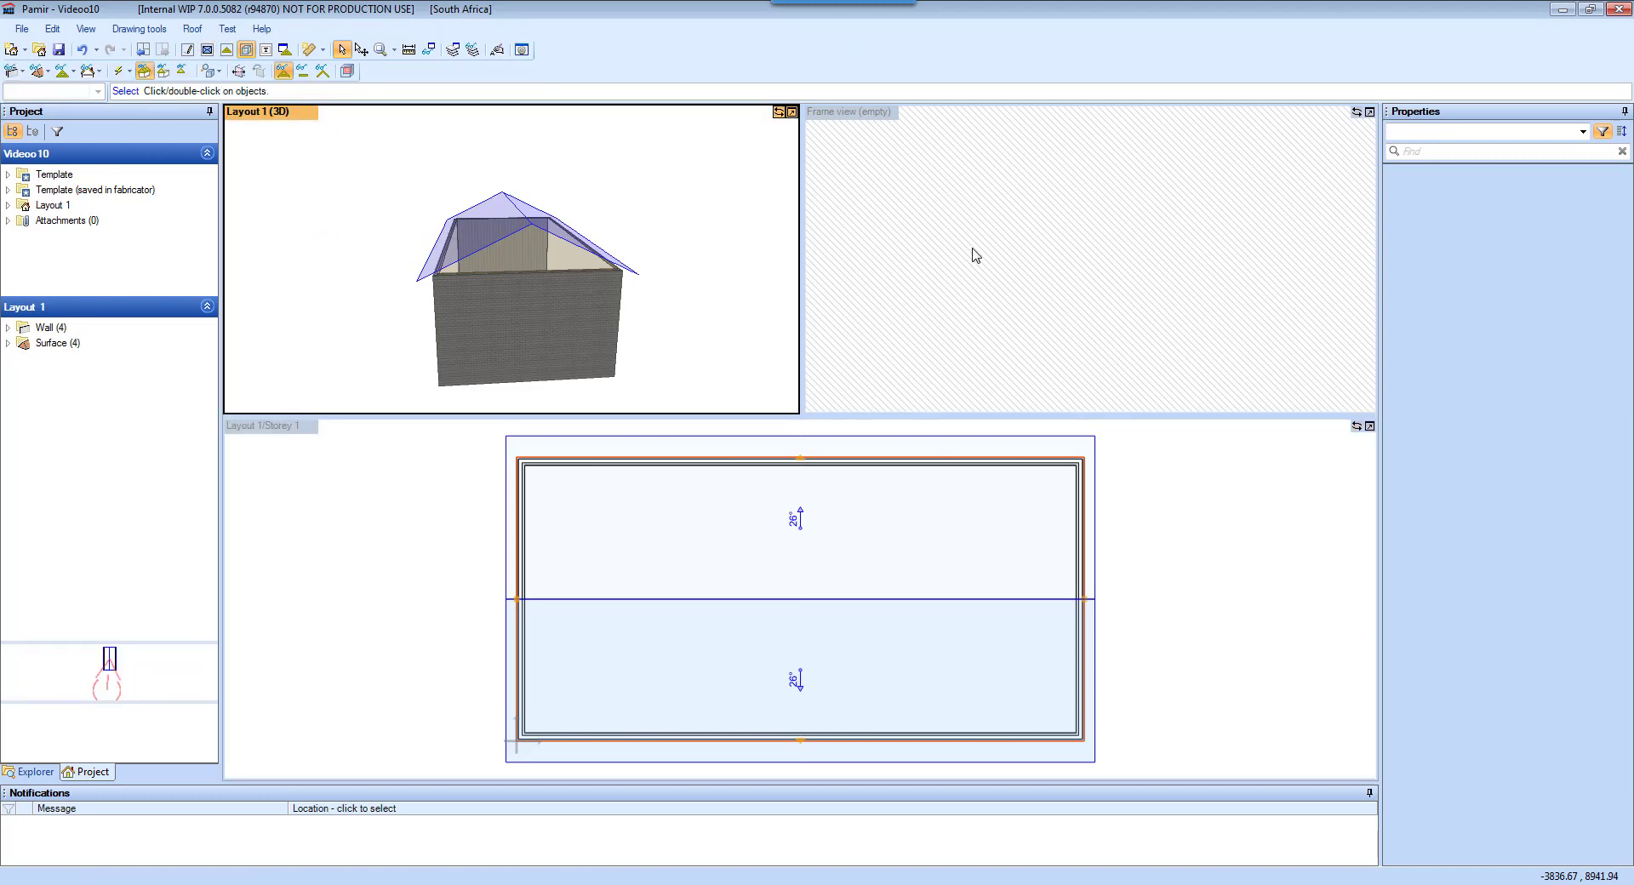
left_click(971, 252)
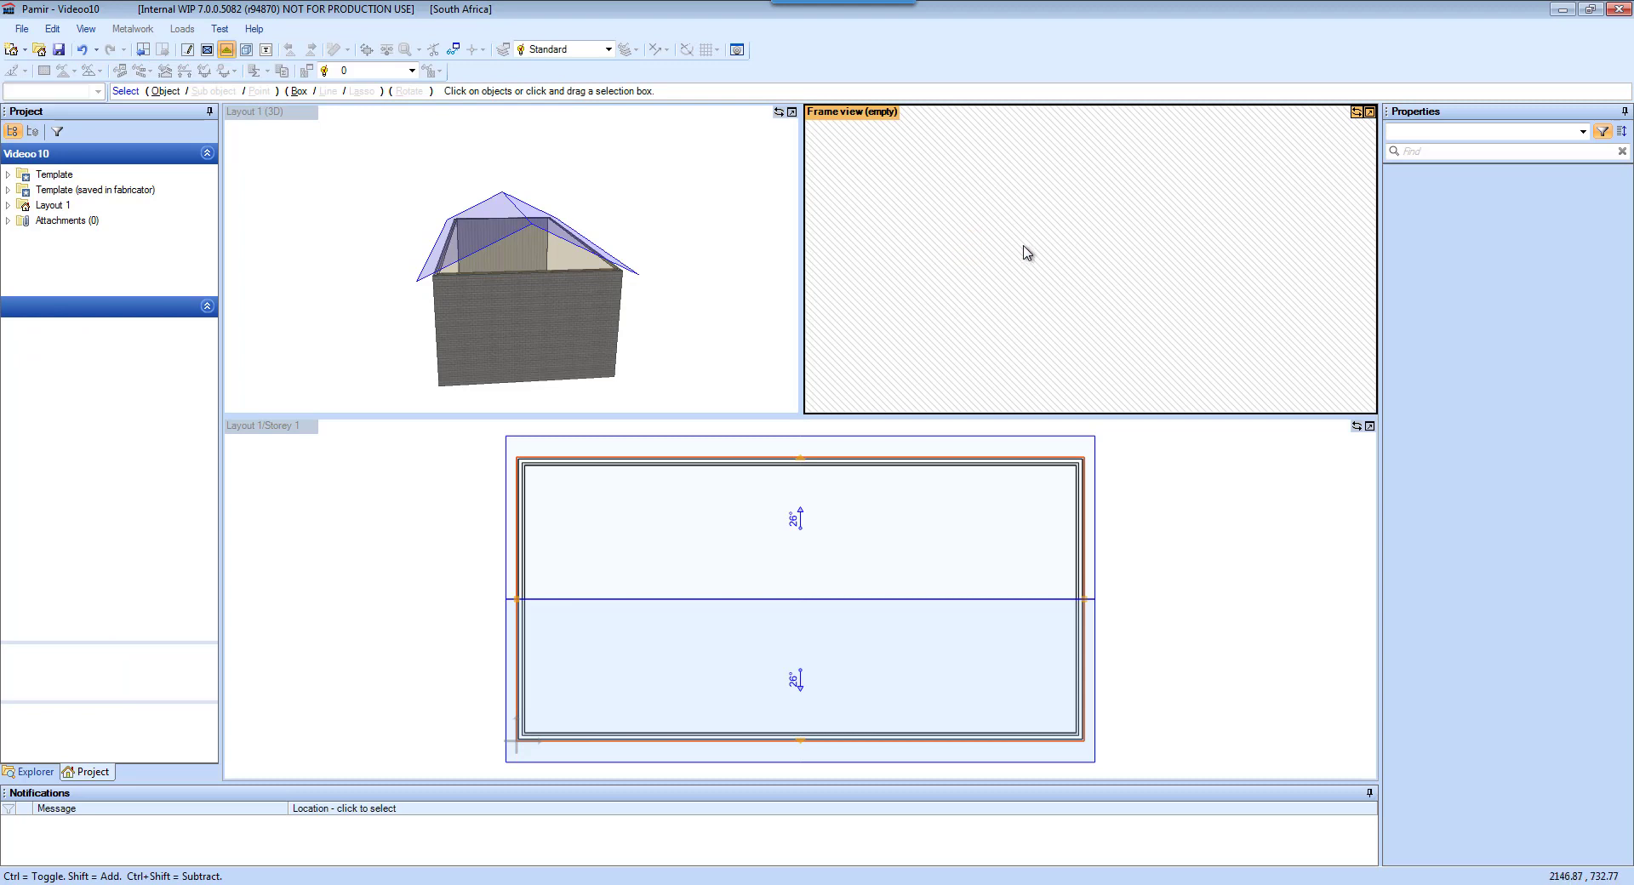
mouse_move(1018, 233)
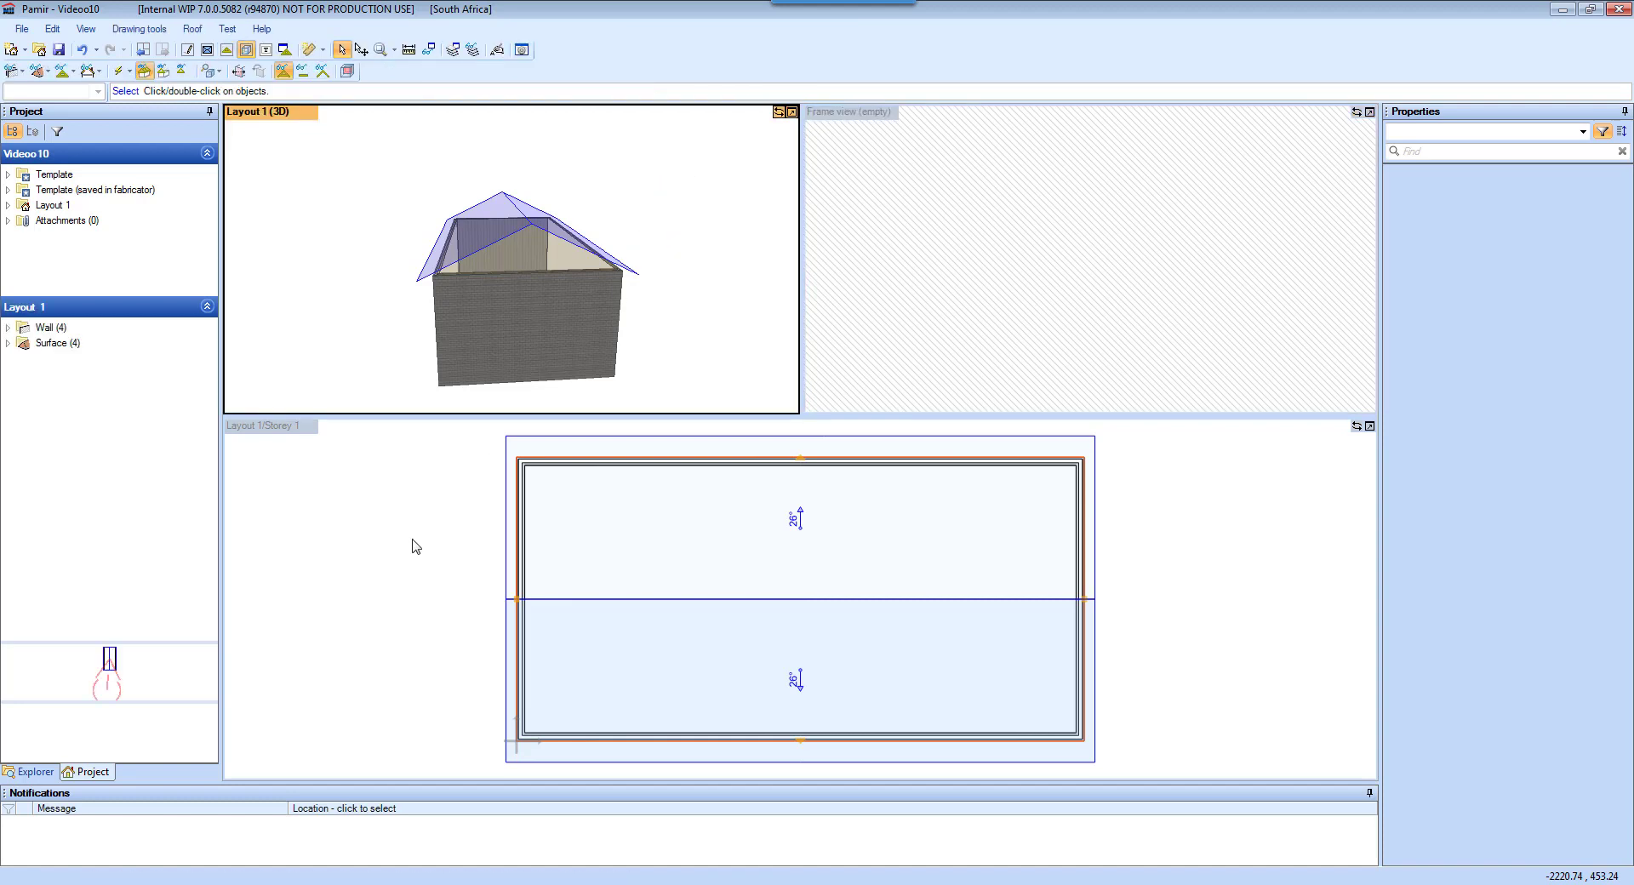
left_click(401, 570)
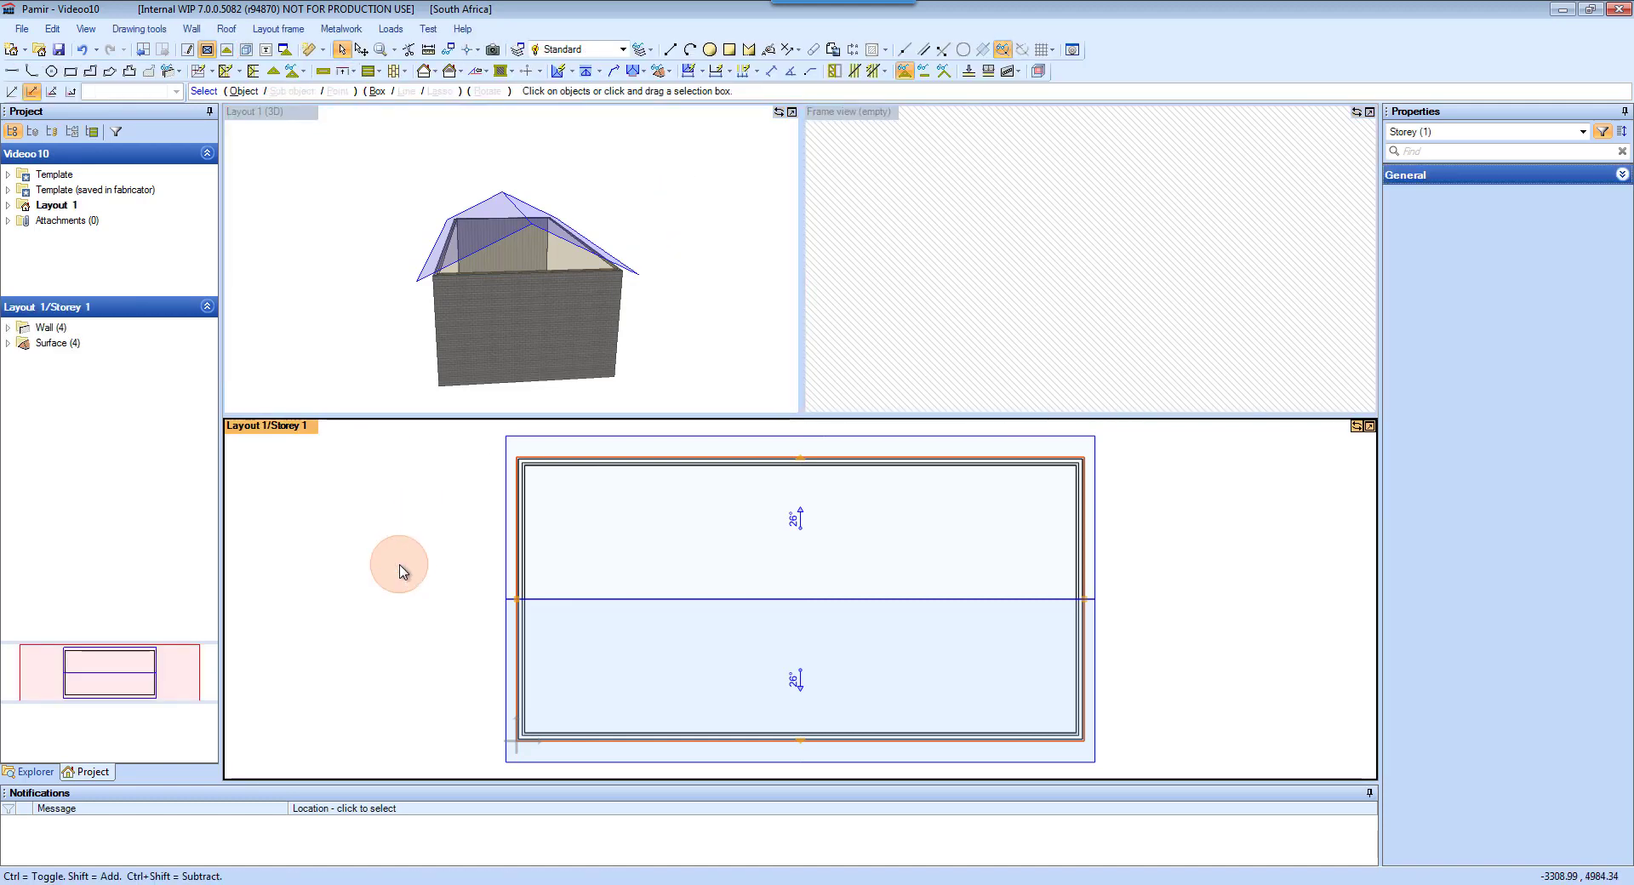
mouse_move(397, 538)
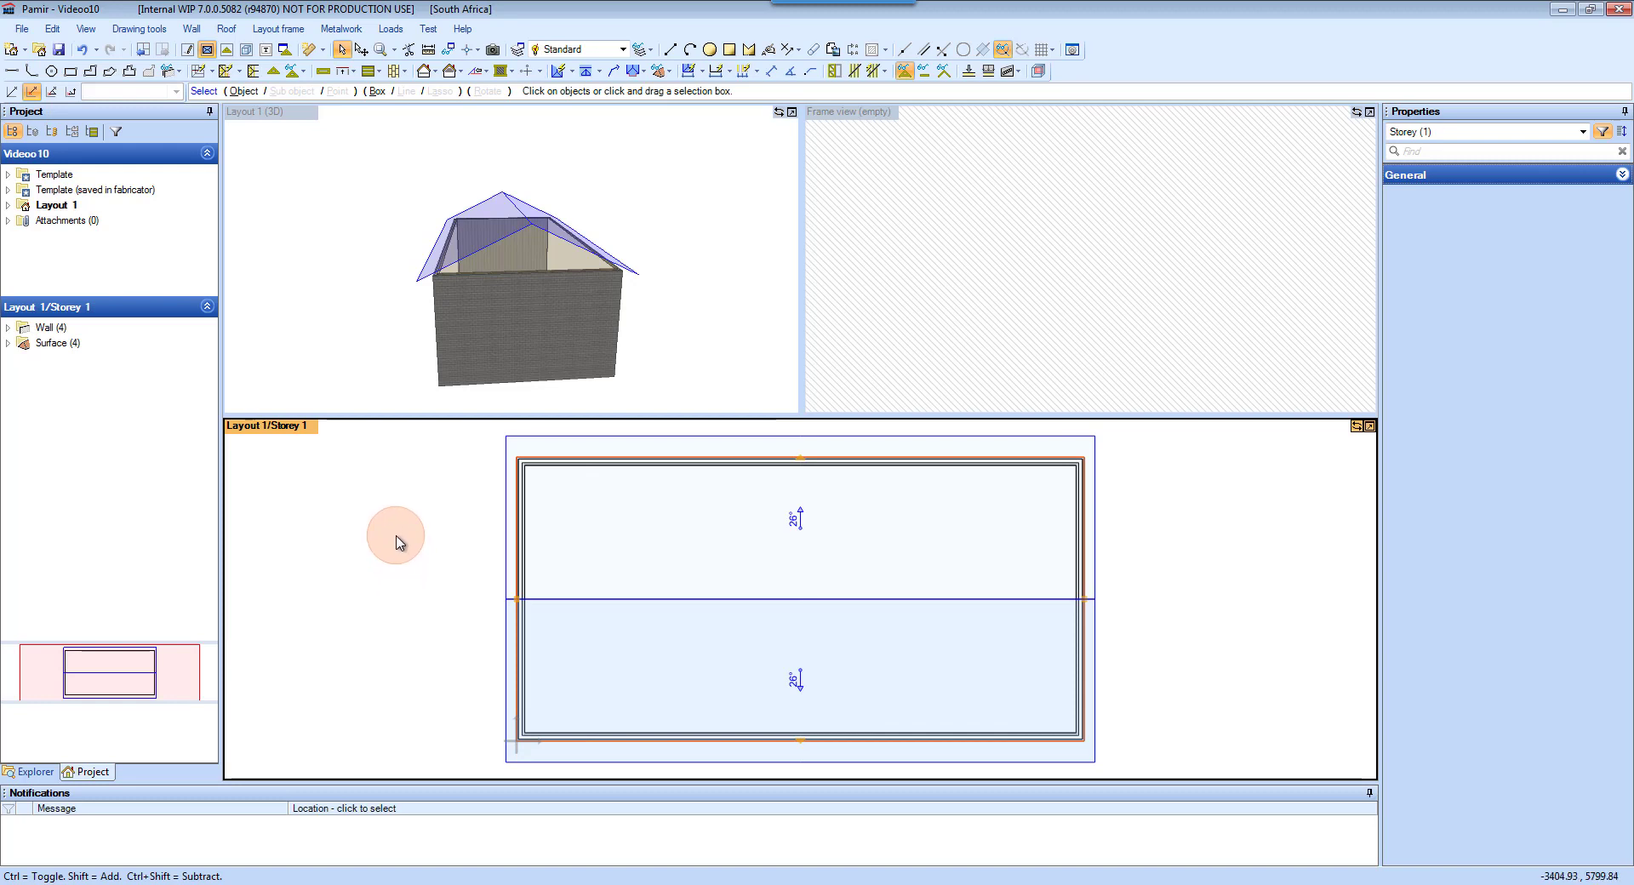
mouse_move(417, 595)
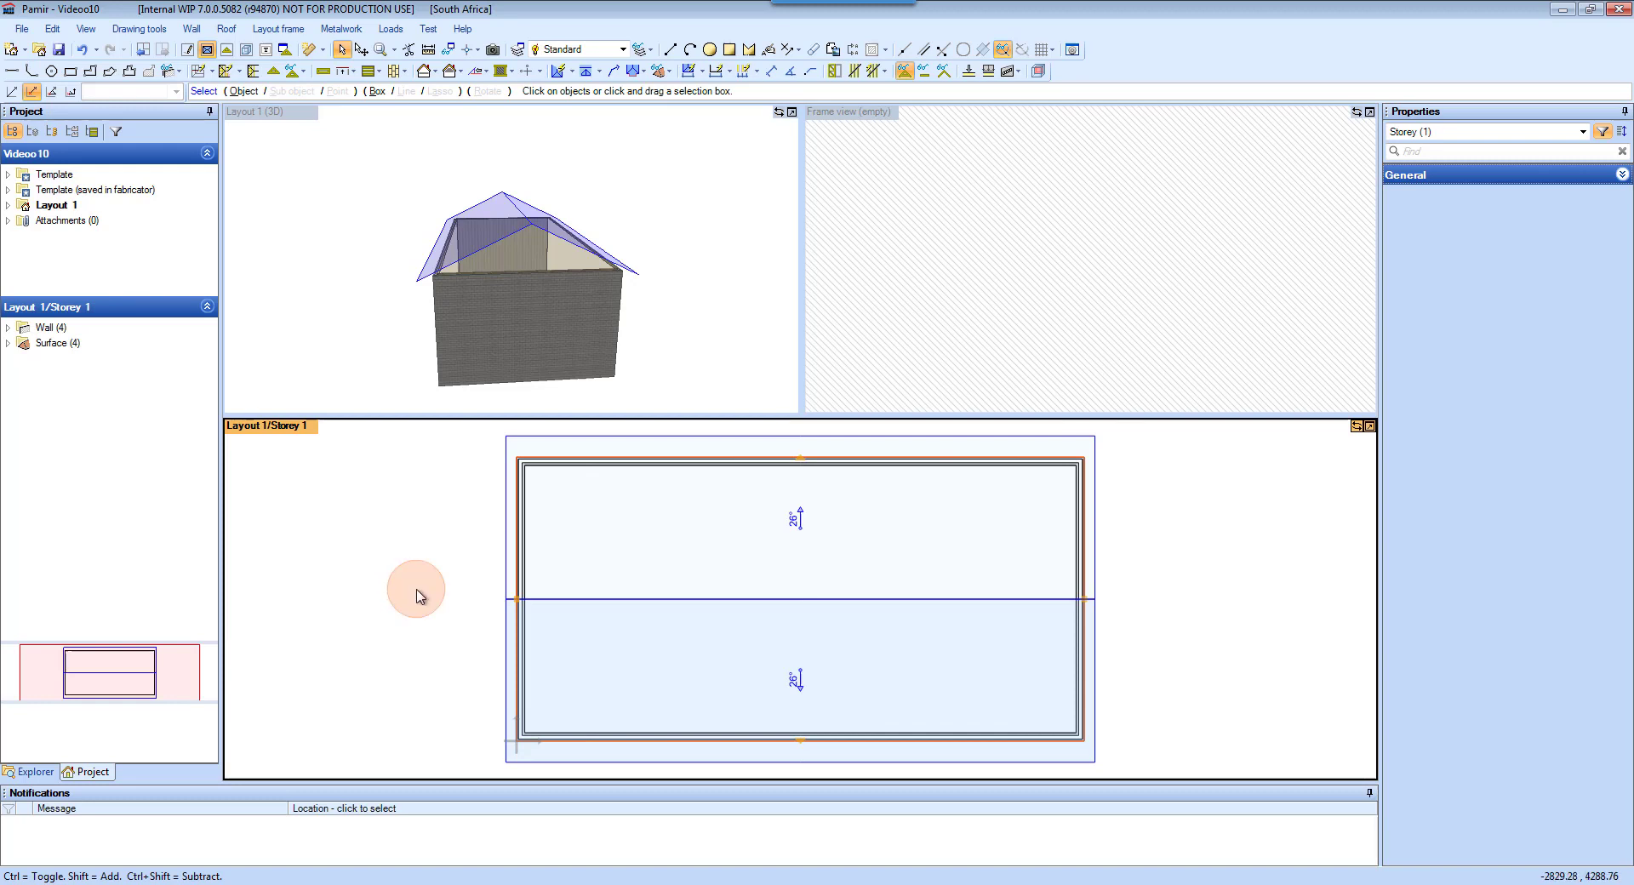
mouse_move(223, 71)
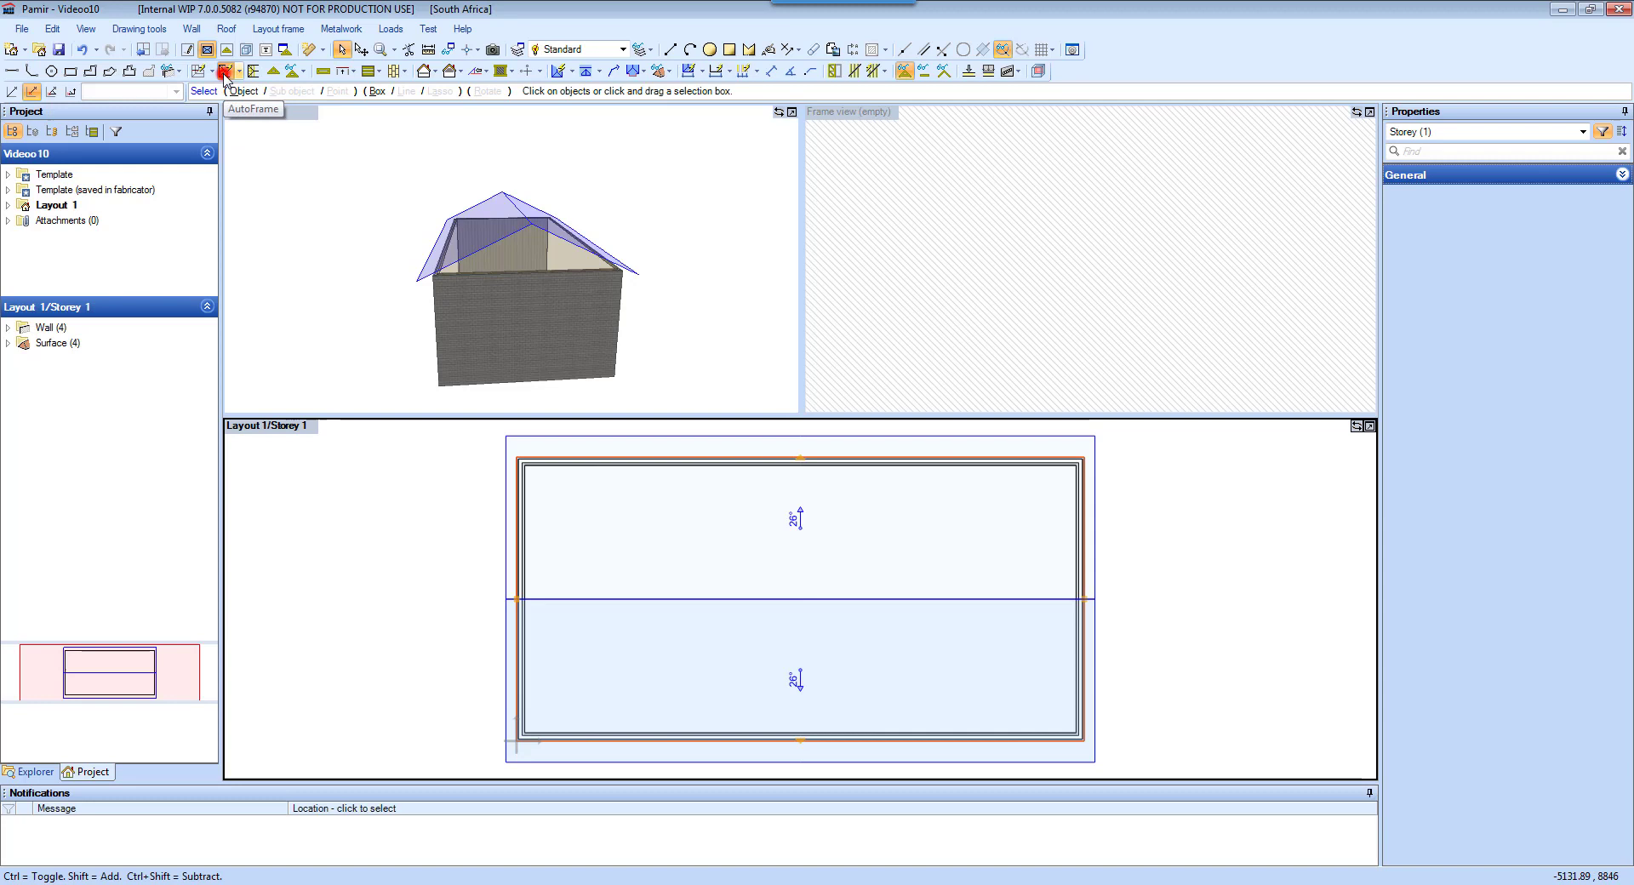
left_click(224, 71)
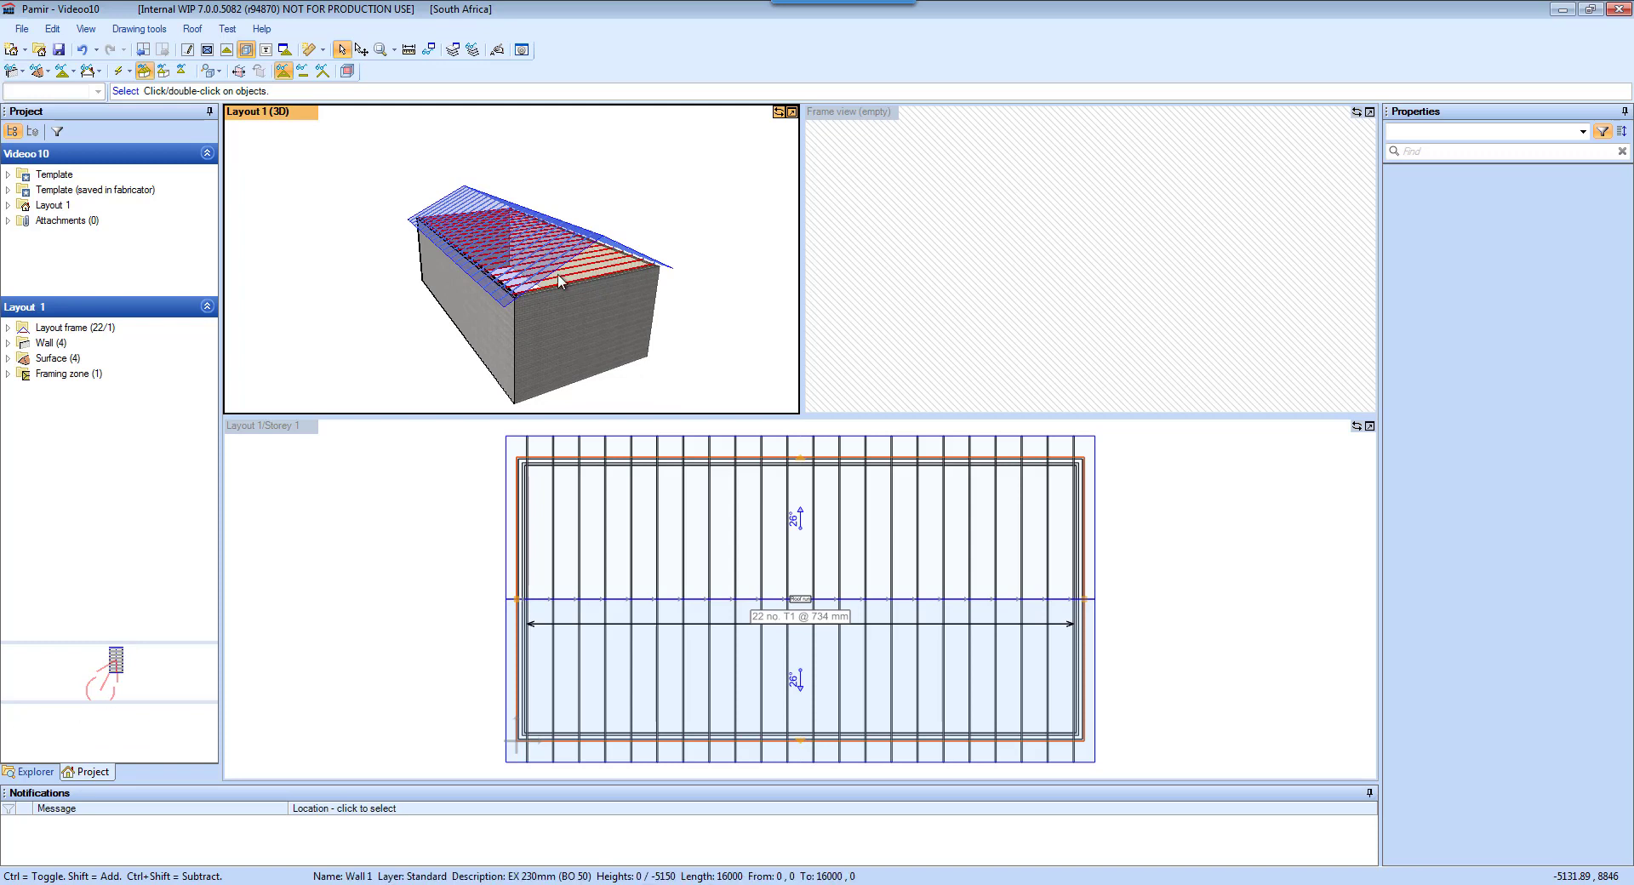
left_click(581, 247)
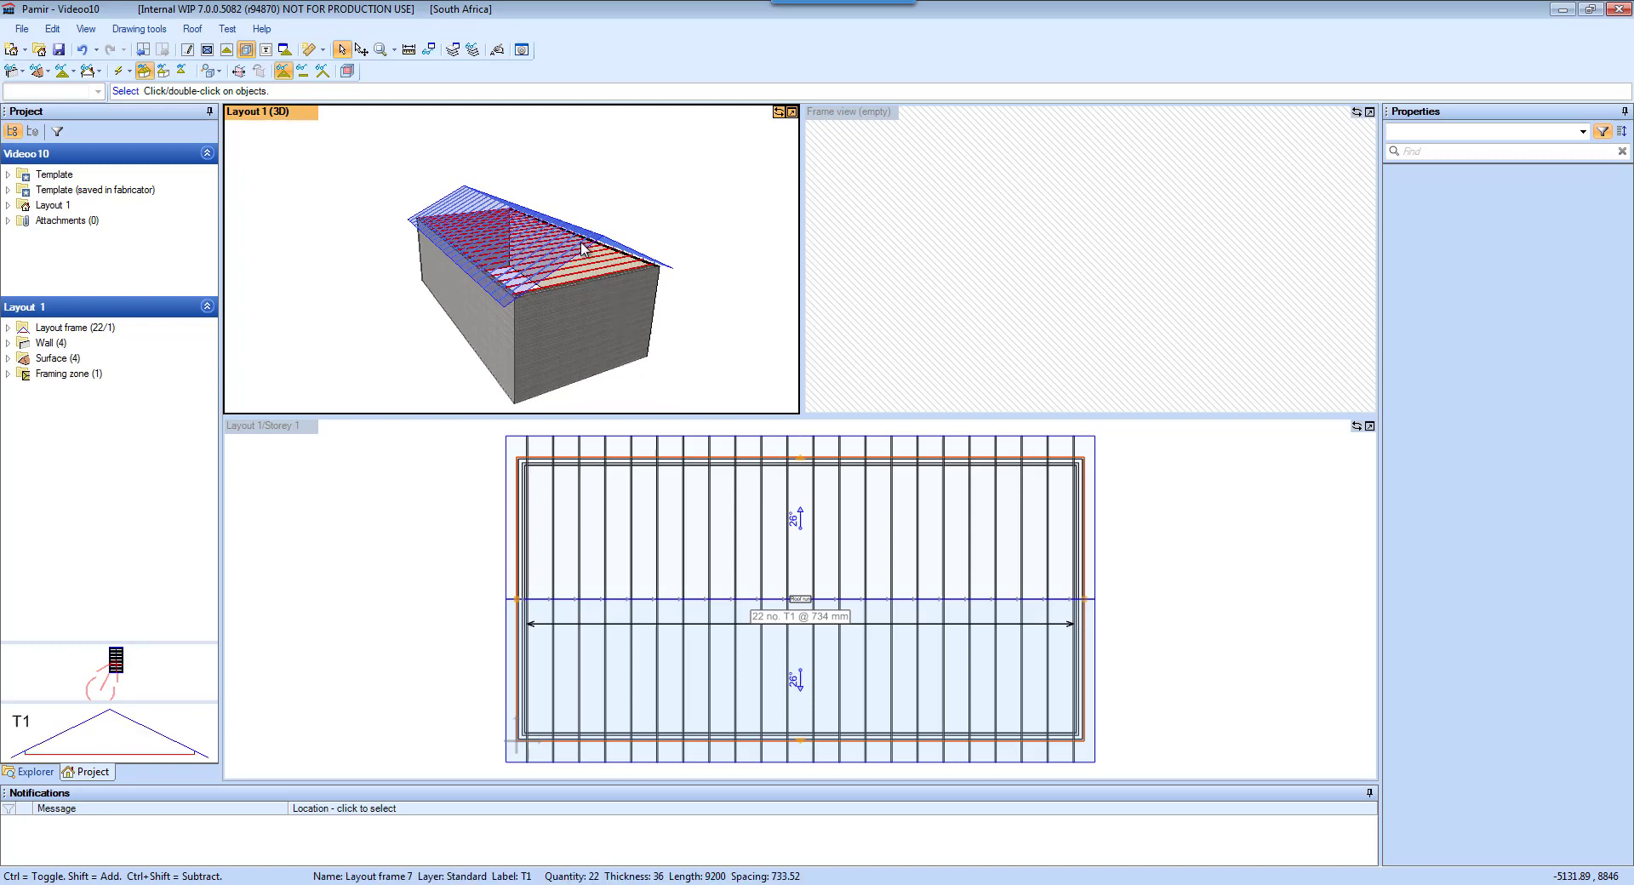
left_click(613, 277)
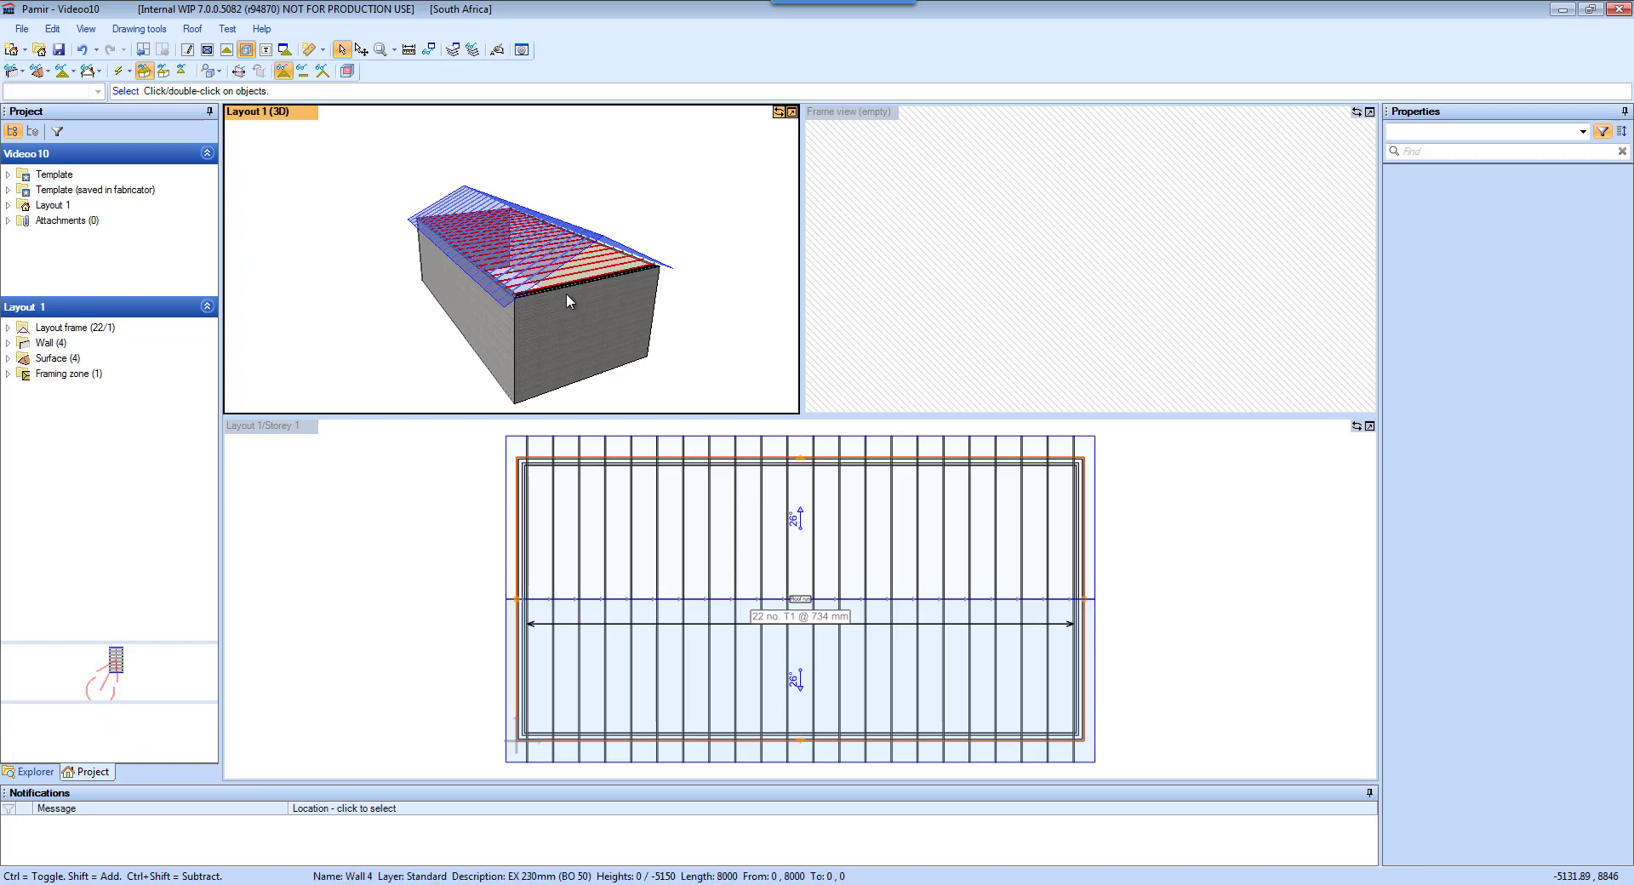
mouse_move(529, 269)
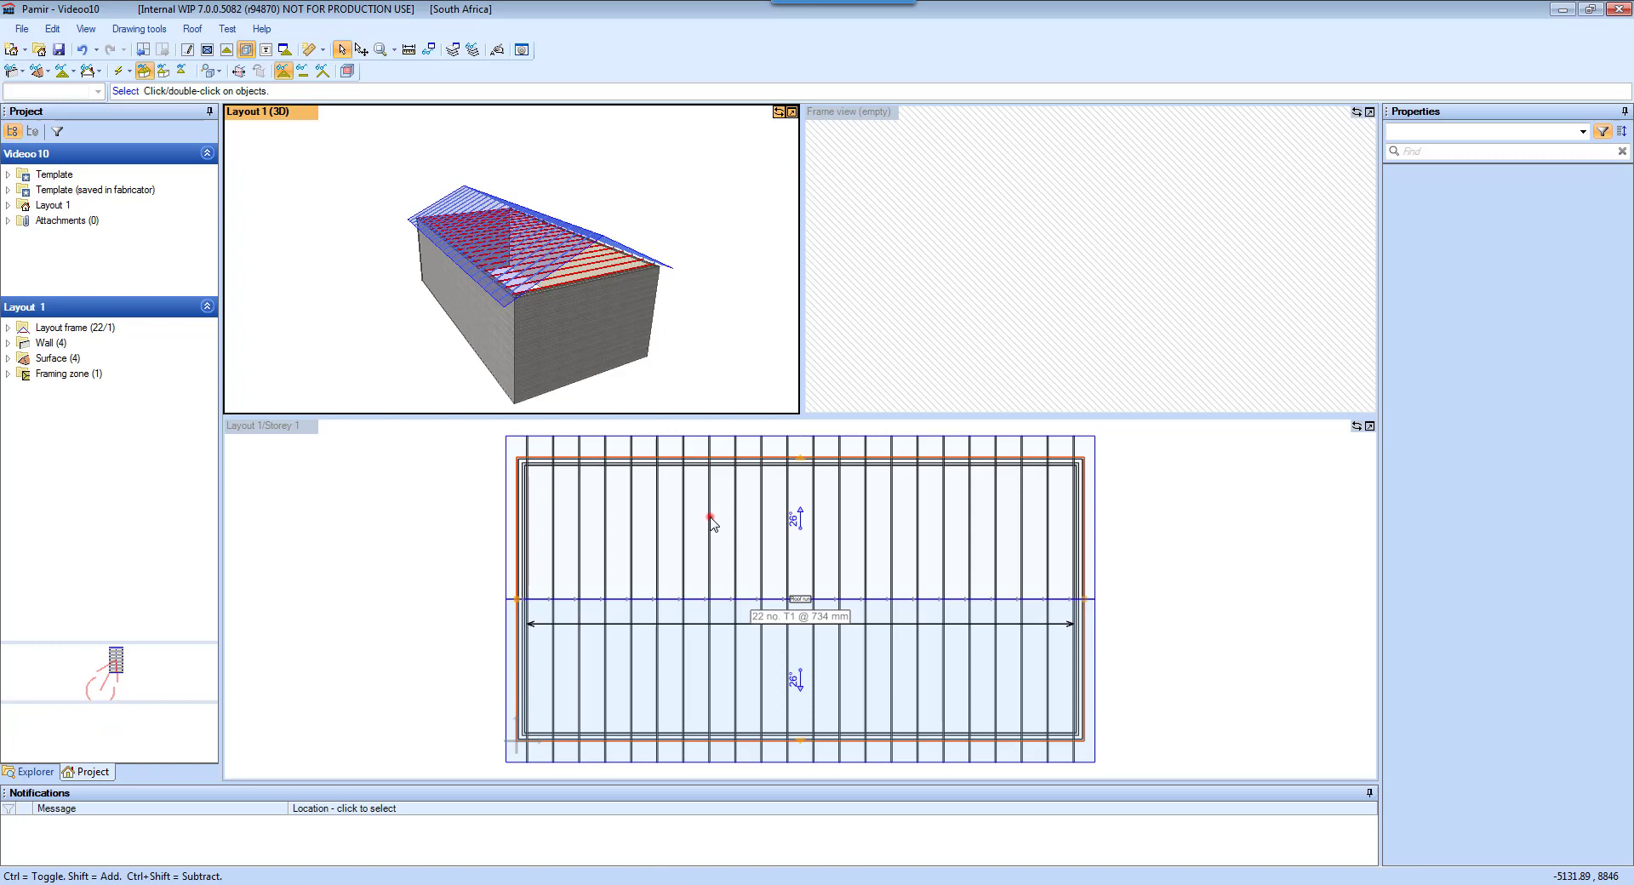
left_click(710, 519)
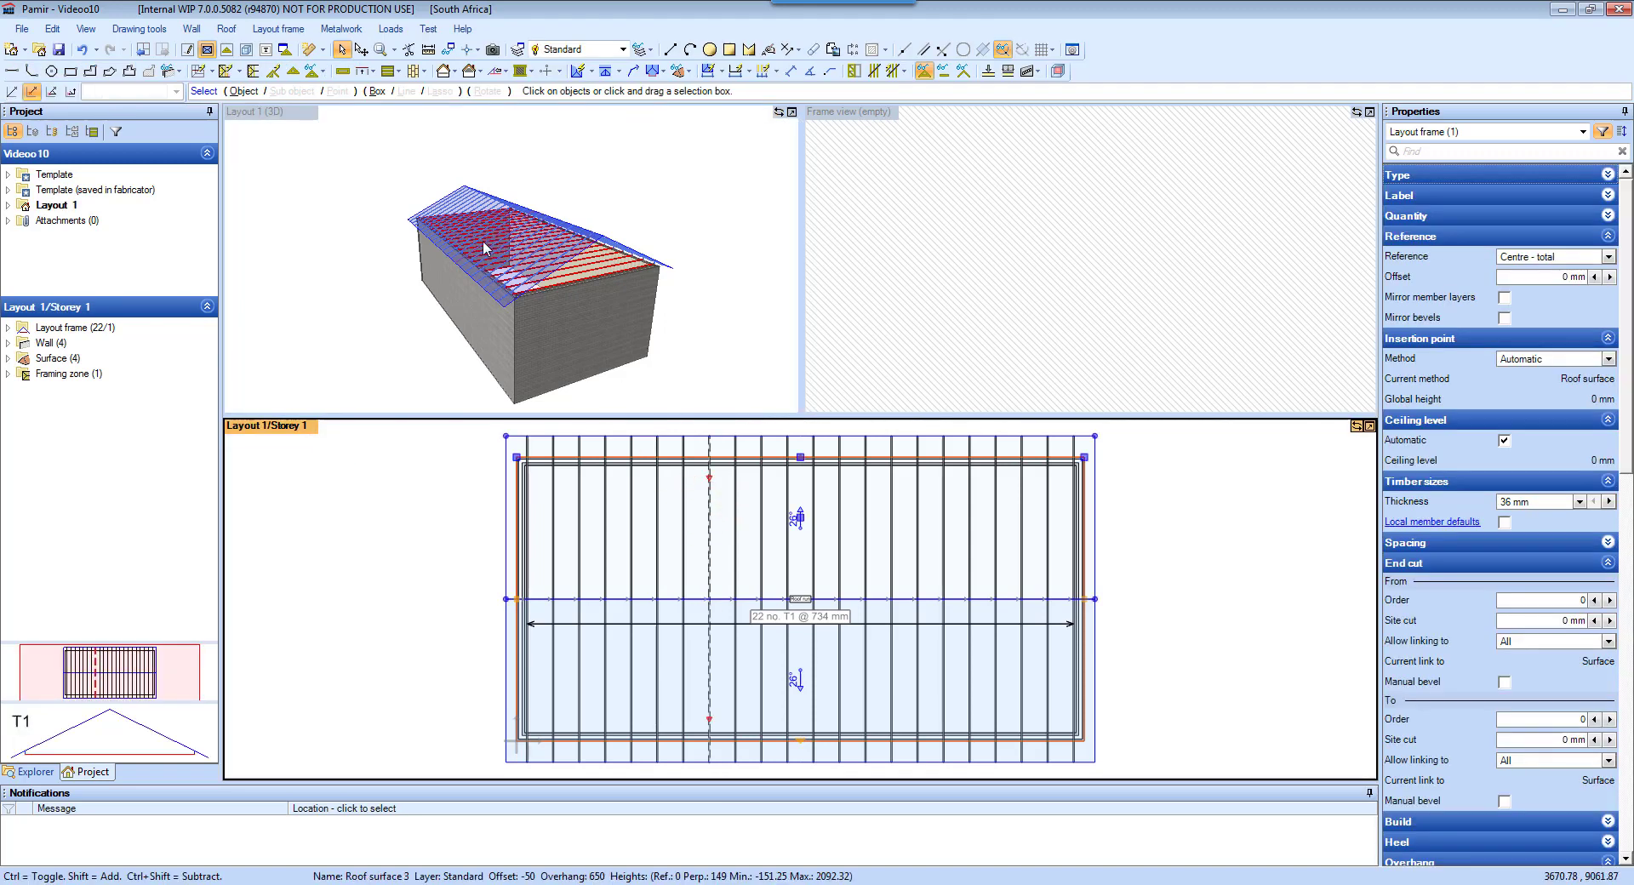
Build the T1 layout frames into 3D timber trusses and open the end truss T1
left_click(713, 537)
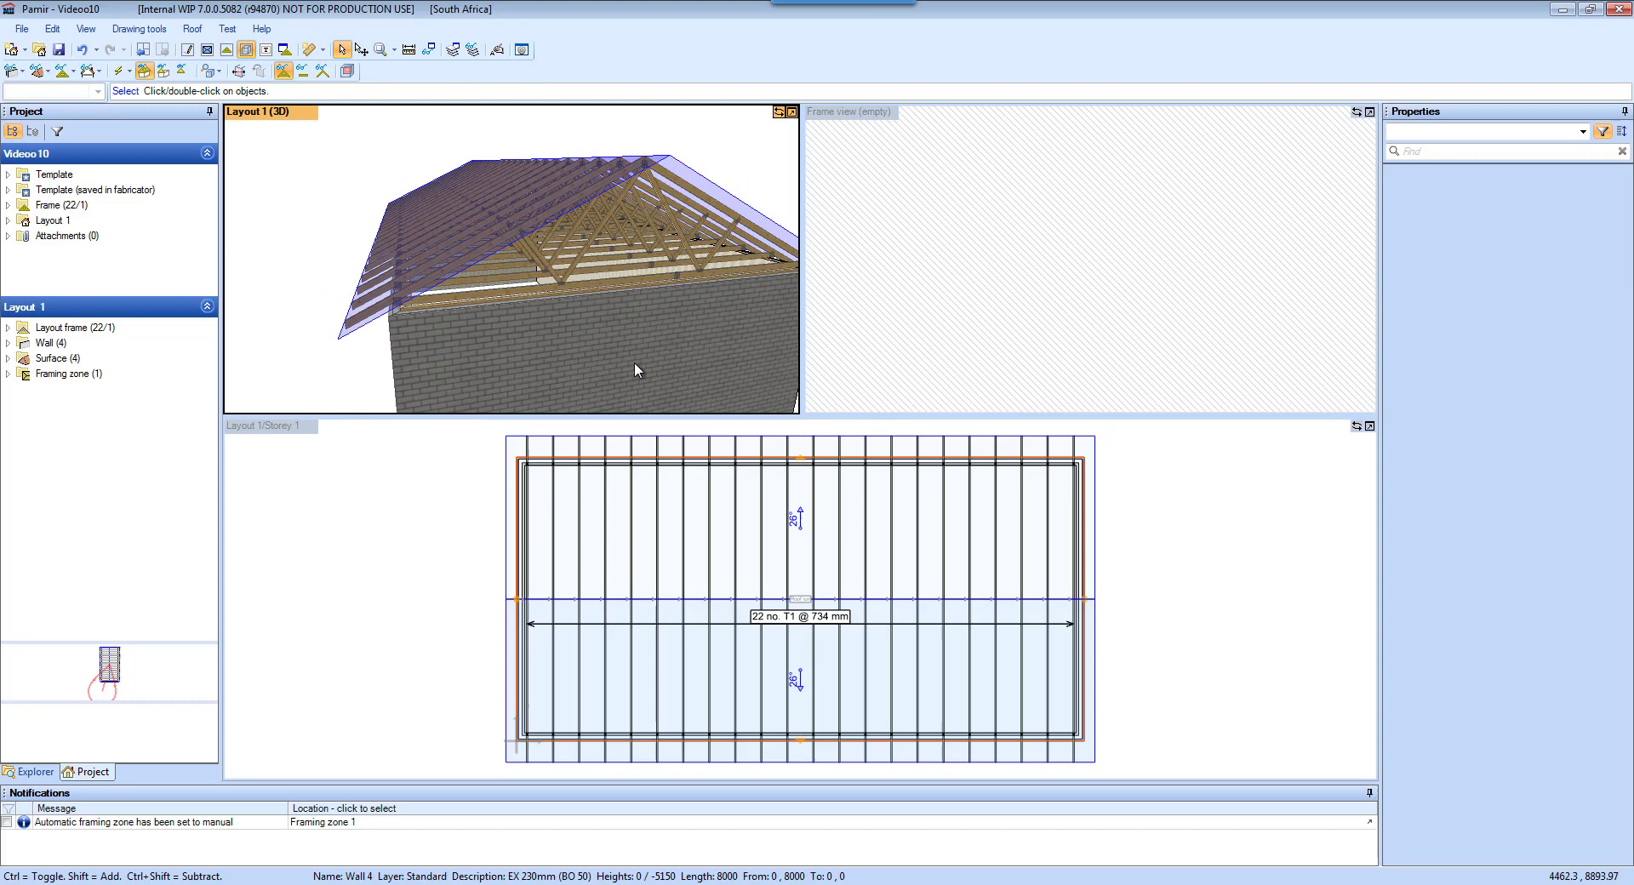
left_click(564, 287)
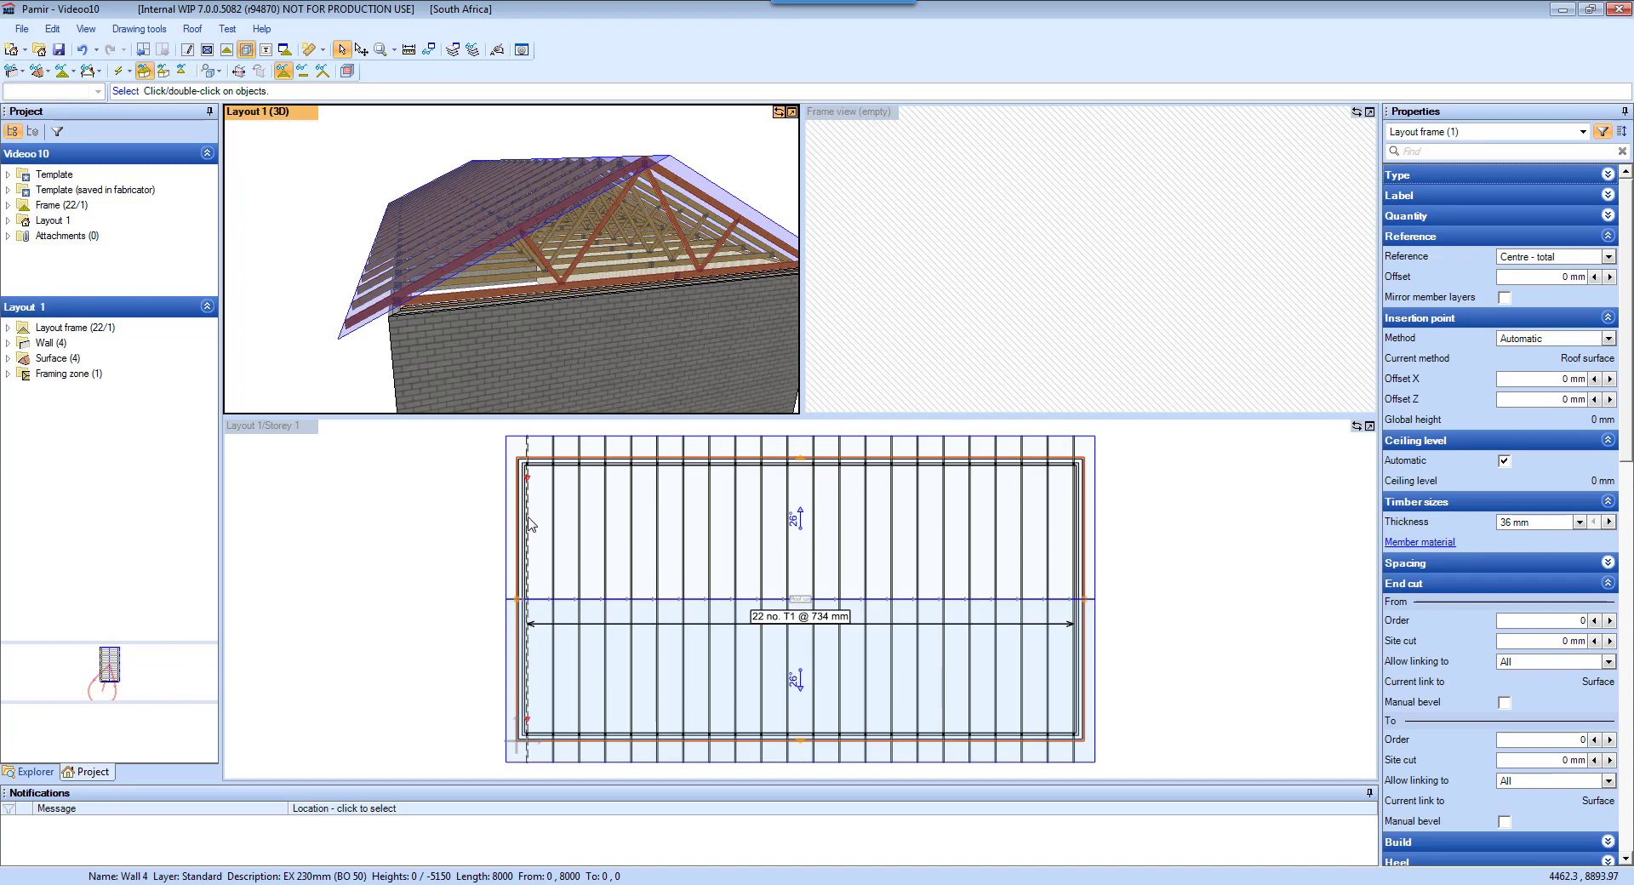
mouse_move(533, 544)
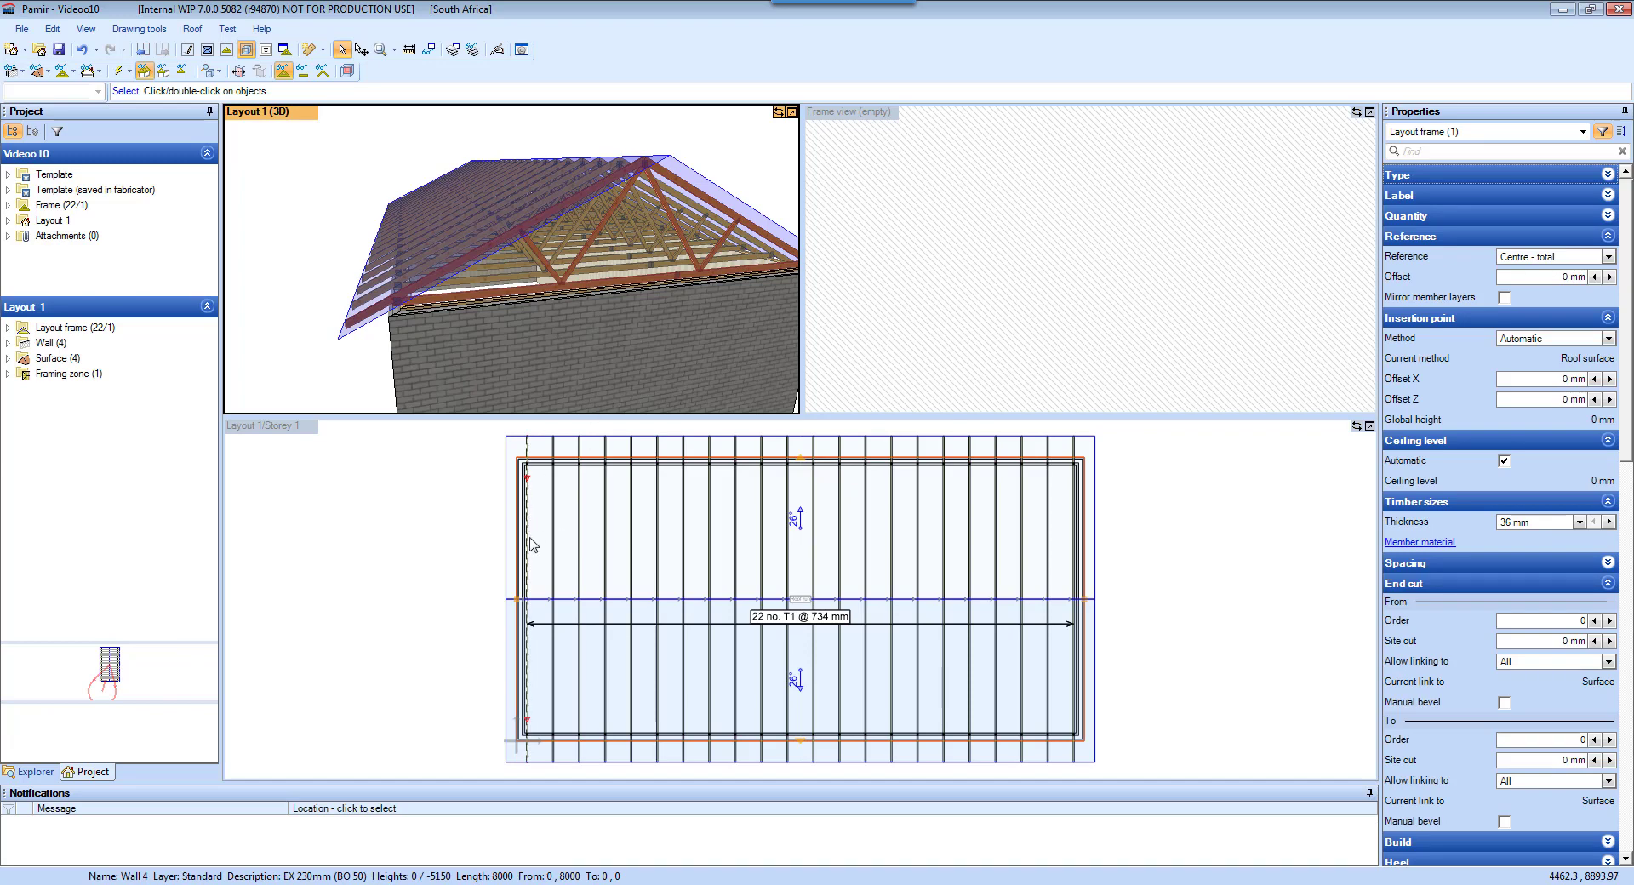
left_click(530, 537)
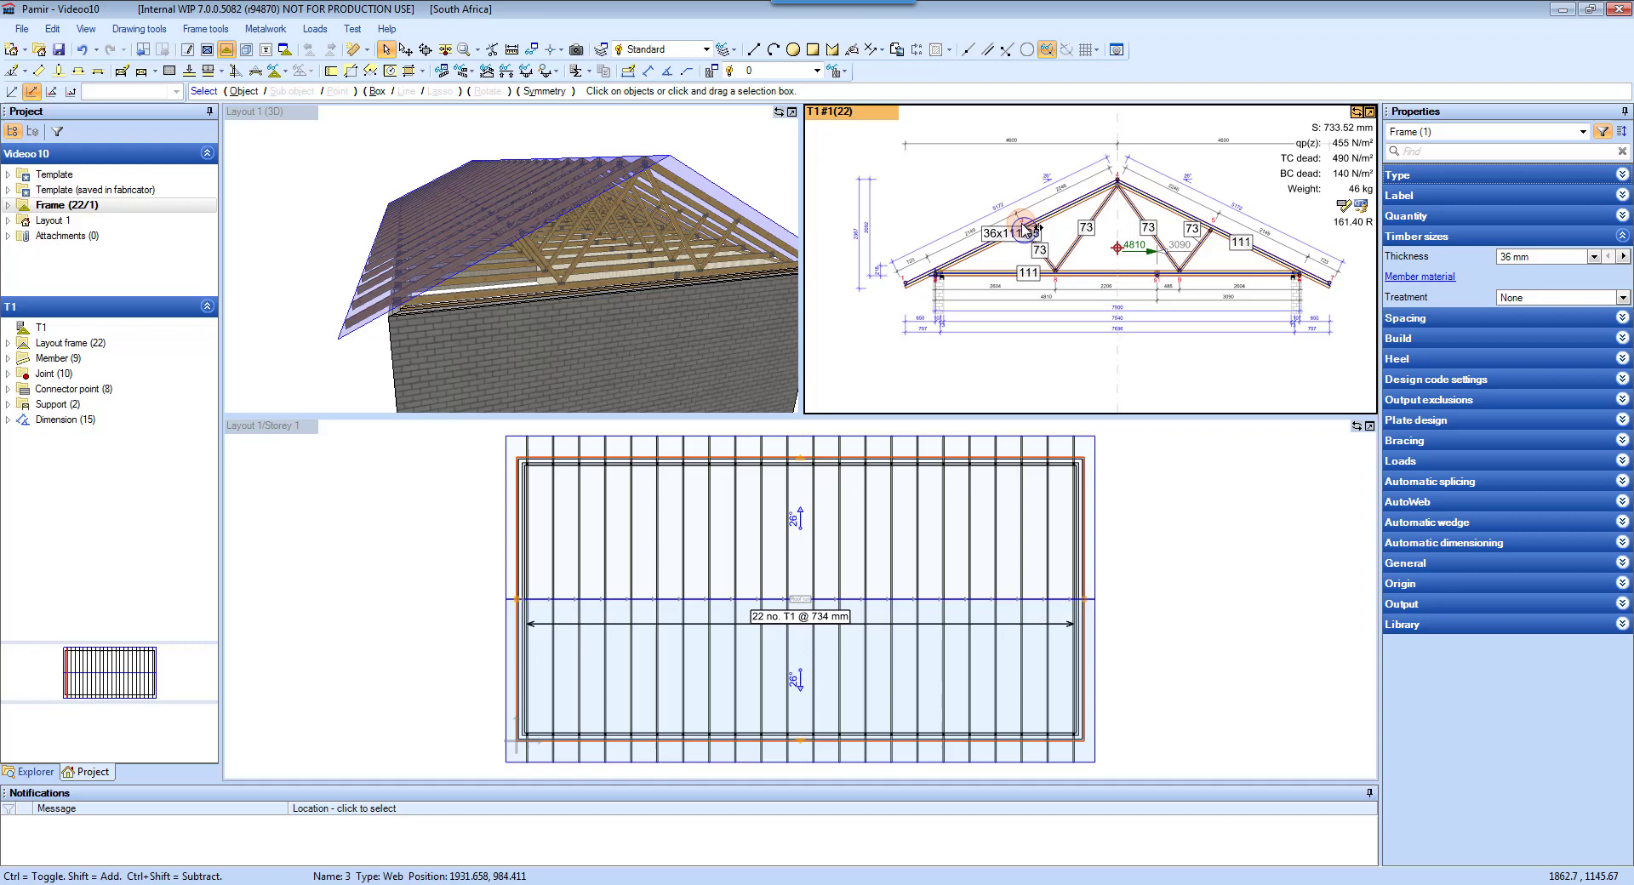
mouse_move(510, 315)
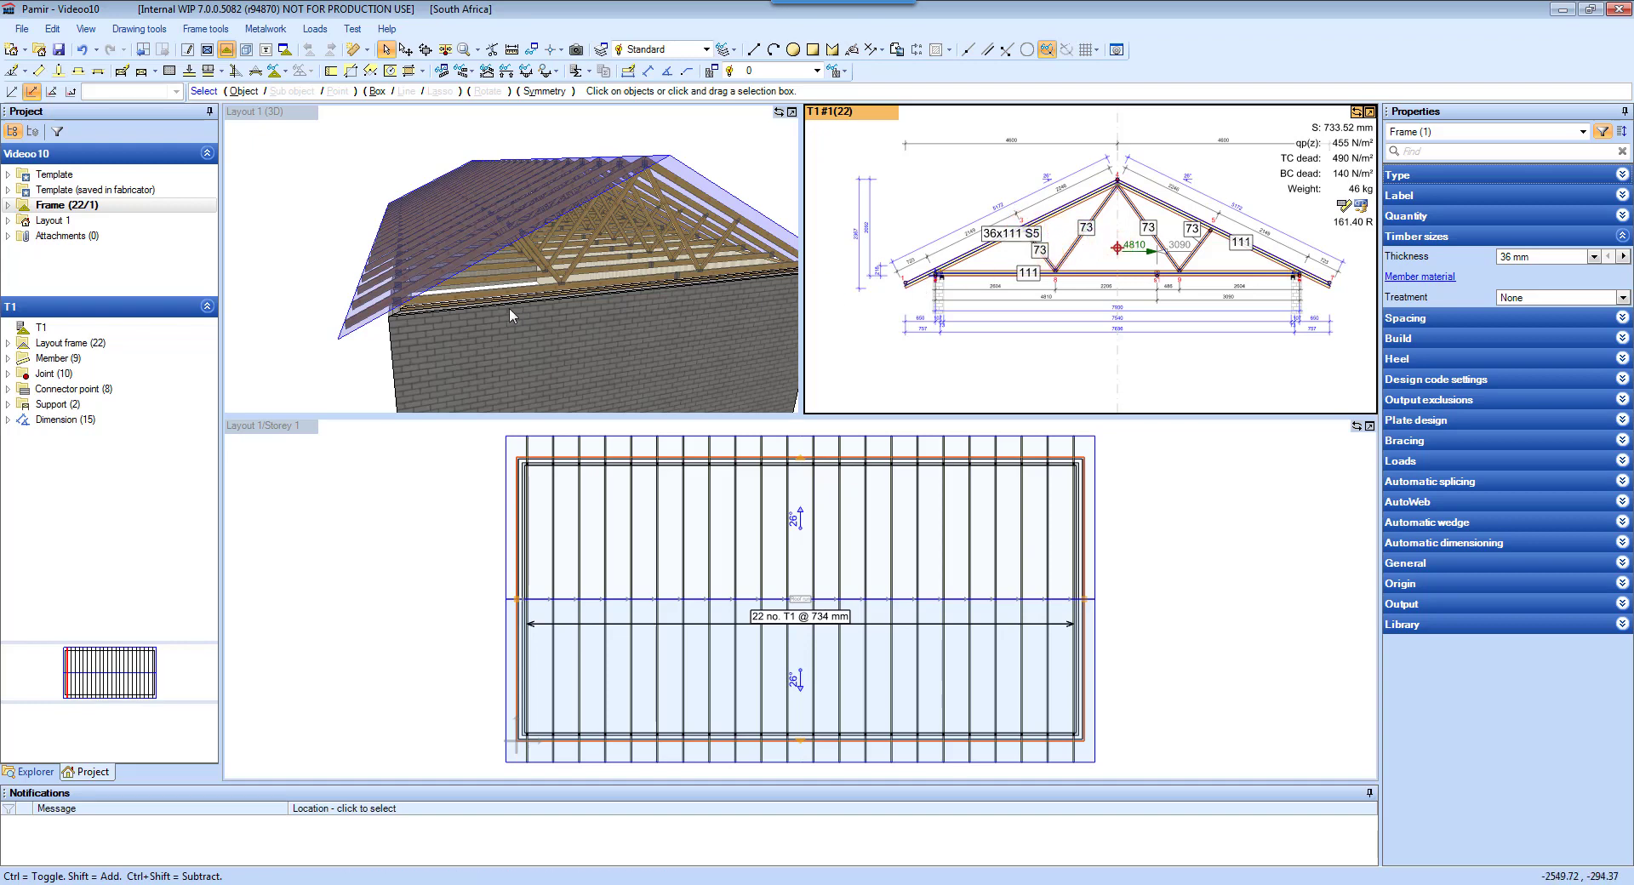
Zoom into the roof trusses and select T1's 36 × 111 mm S5 bottom chord
left_click_drag(511, 316, 511, 276)
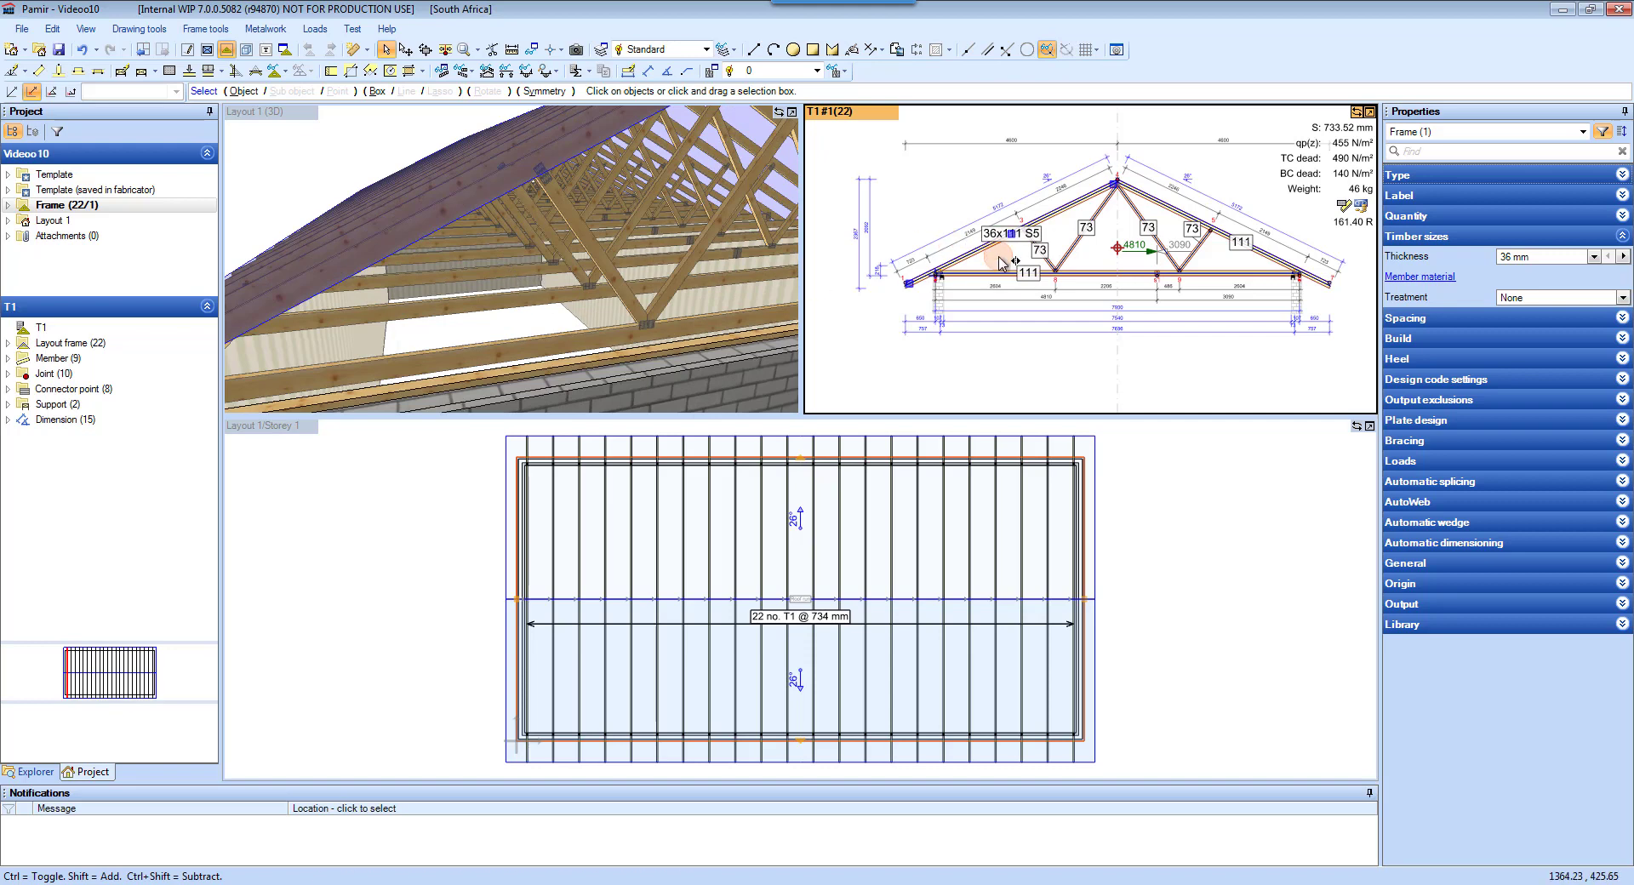
left_click(1000, 273)
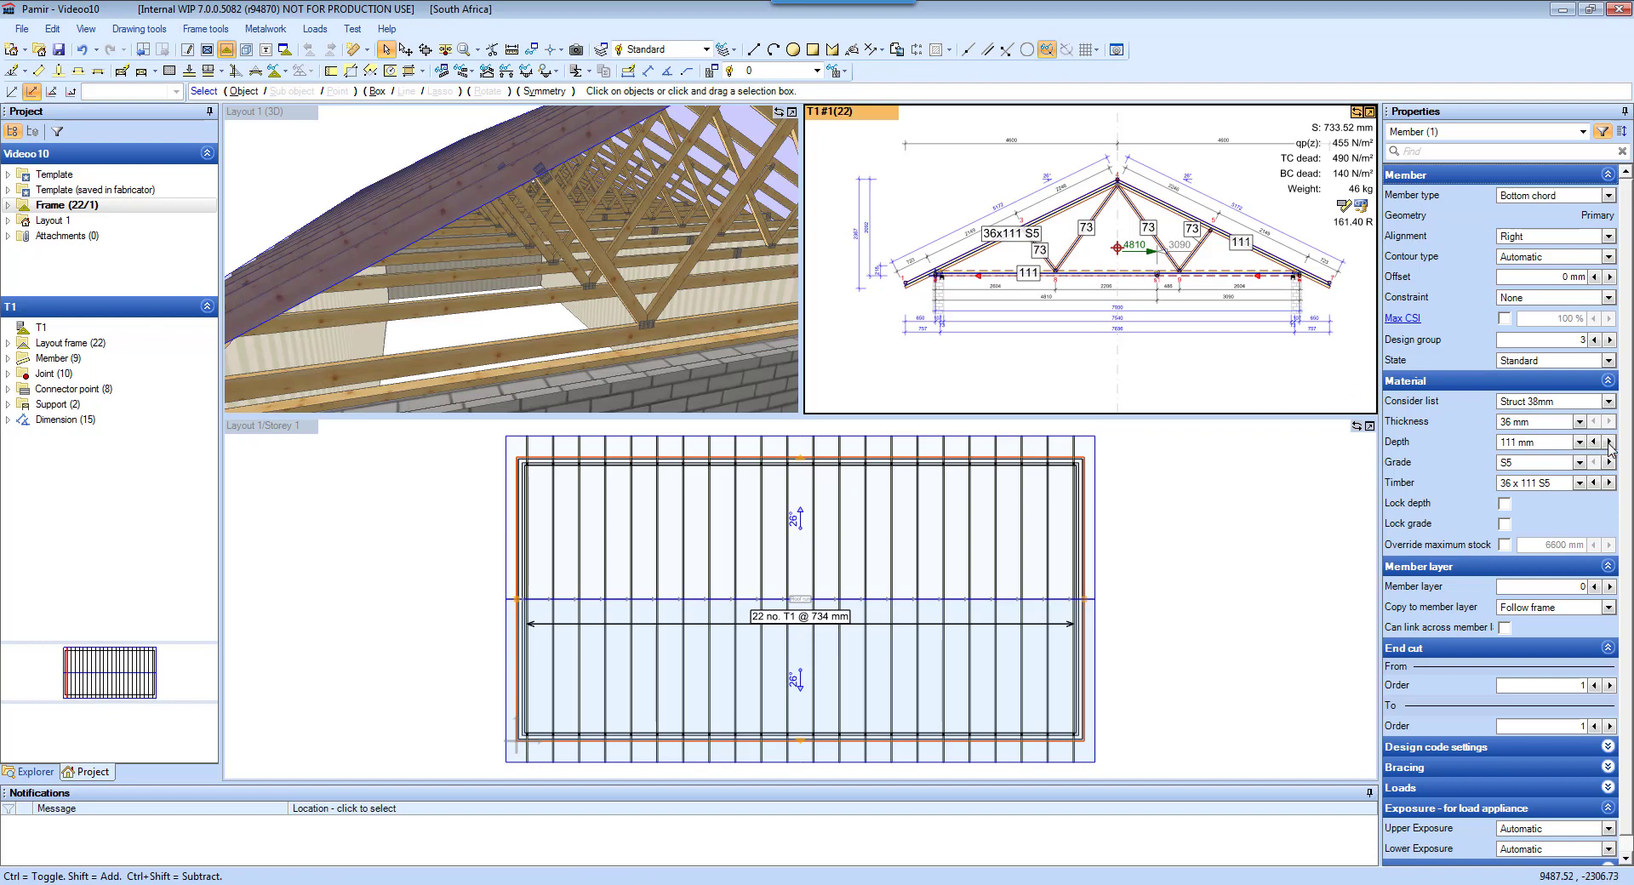
Increase the T1 bottom chord depth two sizes, from 111 mm to 225 mm
left_click(1607, 437)
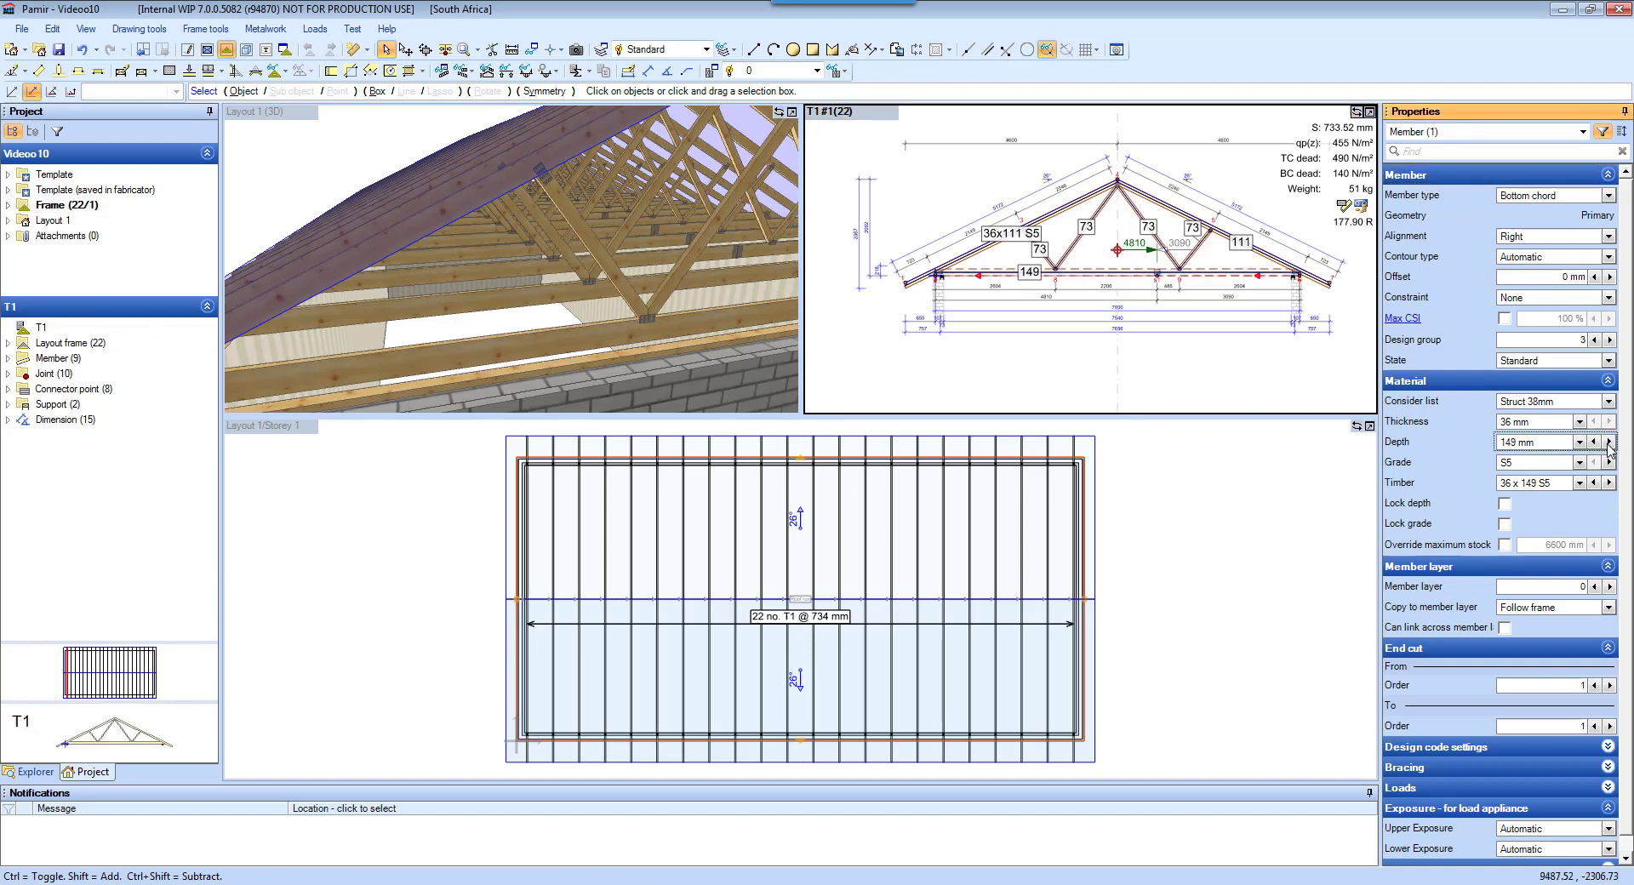
left_click(1609, 437)
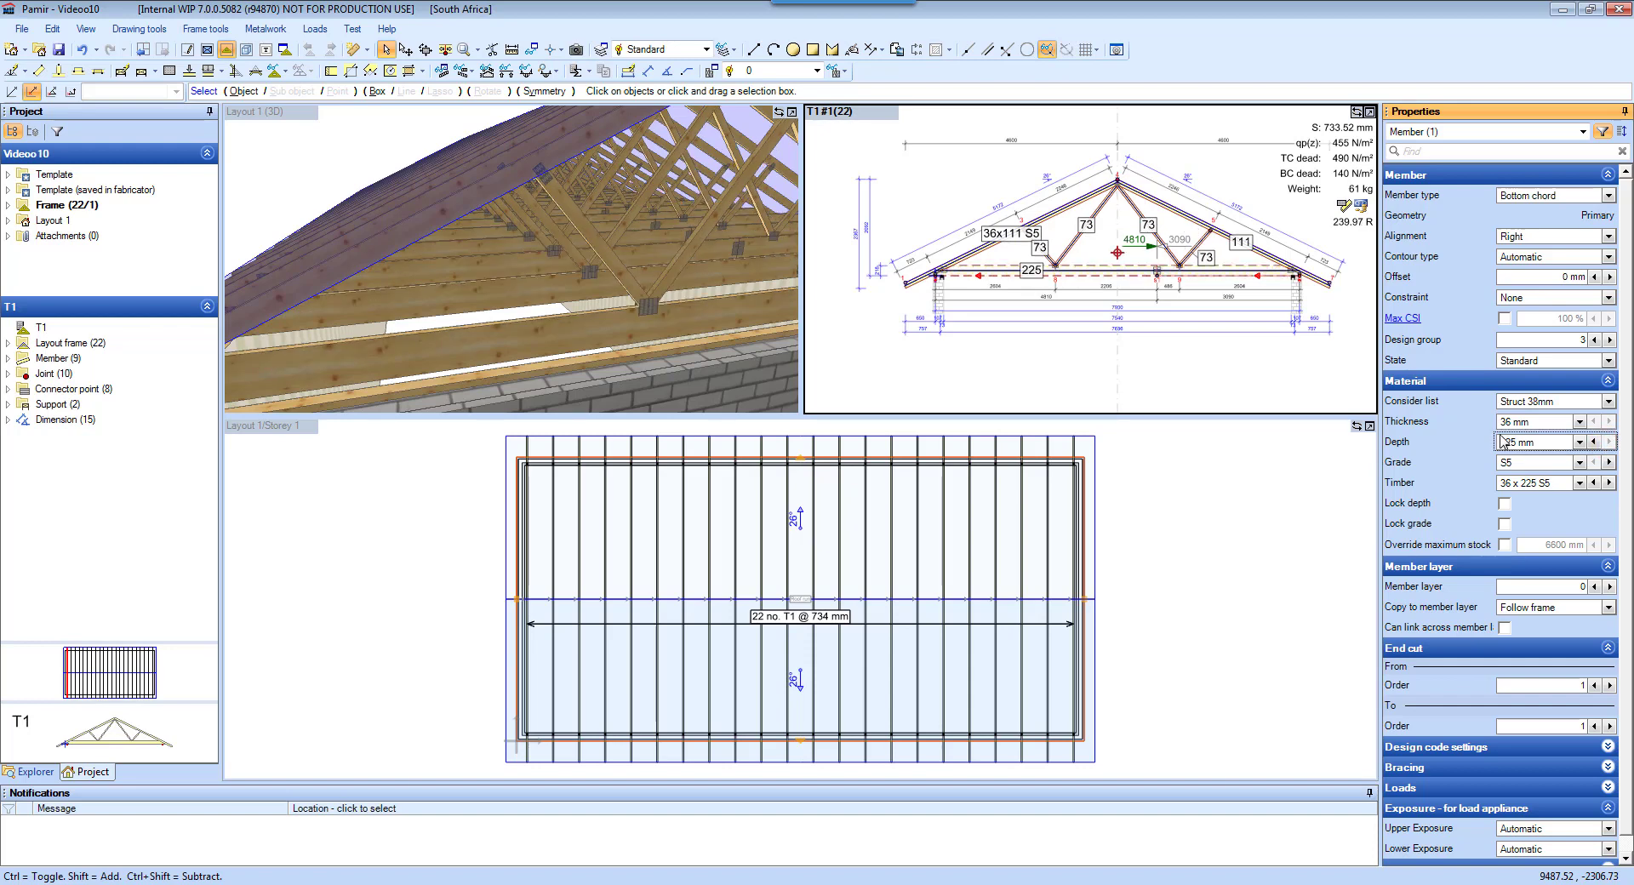
Run AutoWeb on truss T1 to get web pattern 04.23 with the 225 mm chord
left_click(1166, 362)
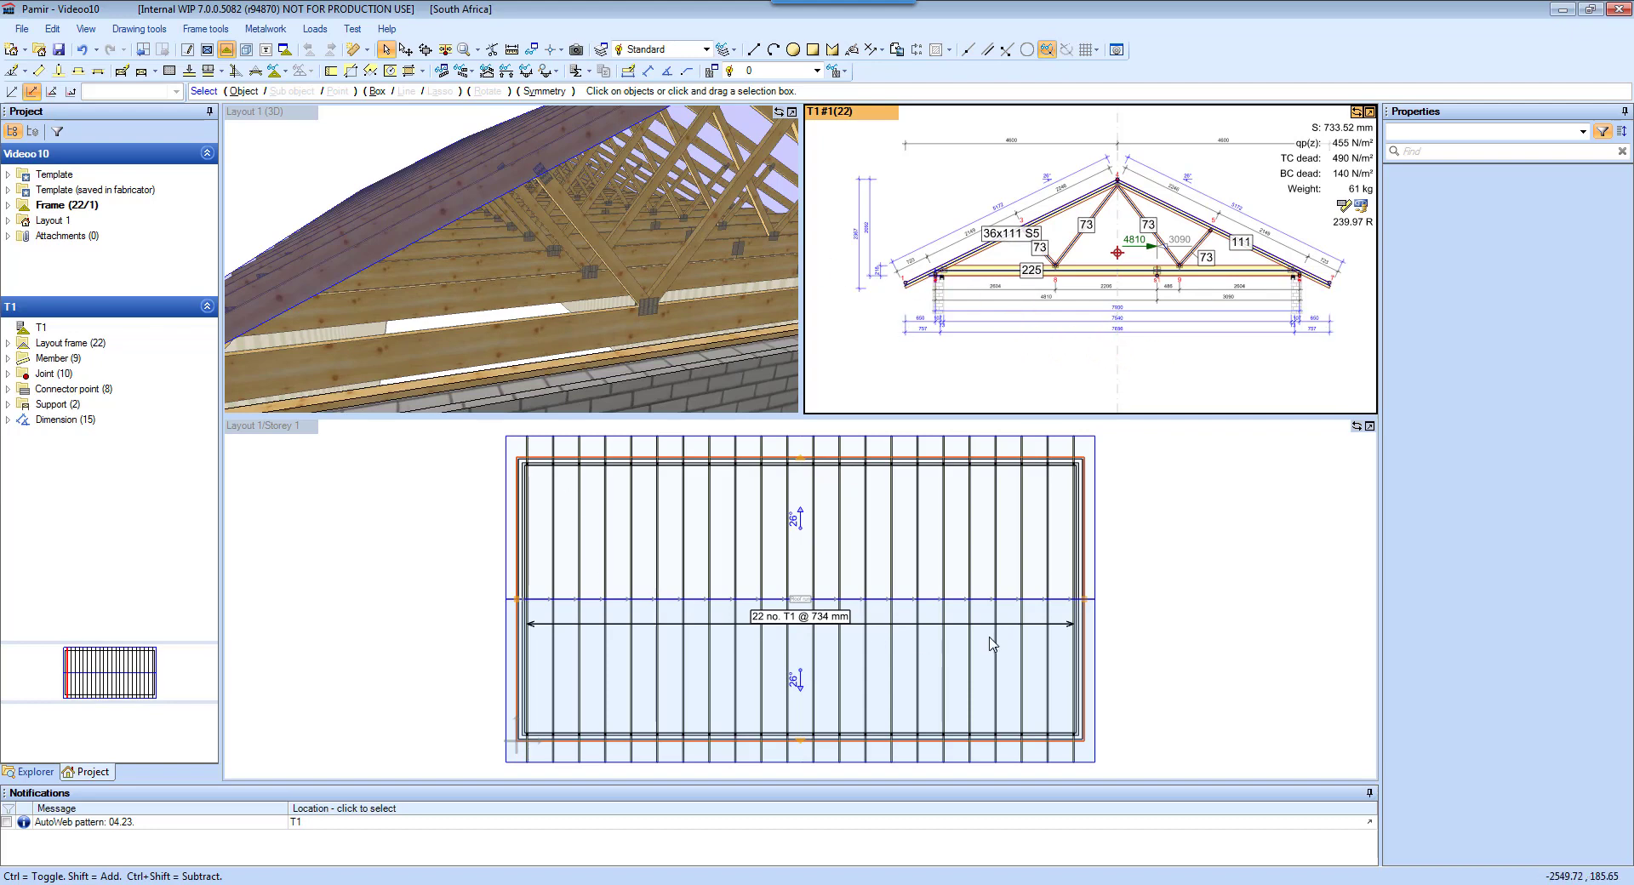
mouse_move(703, 402)
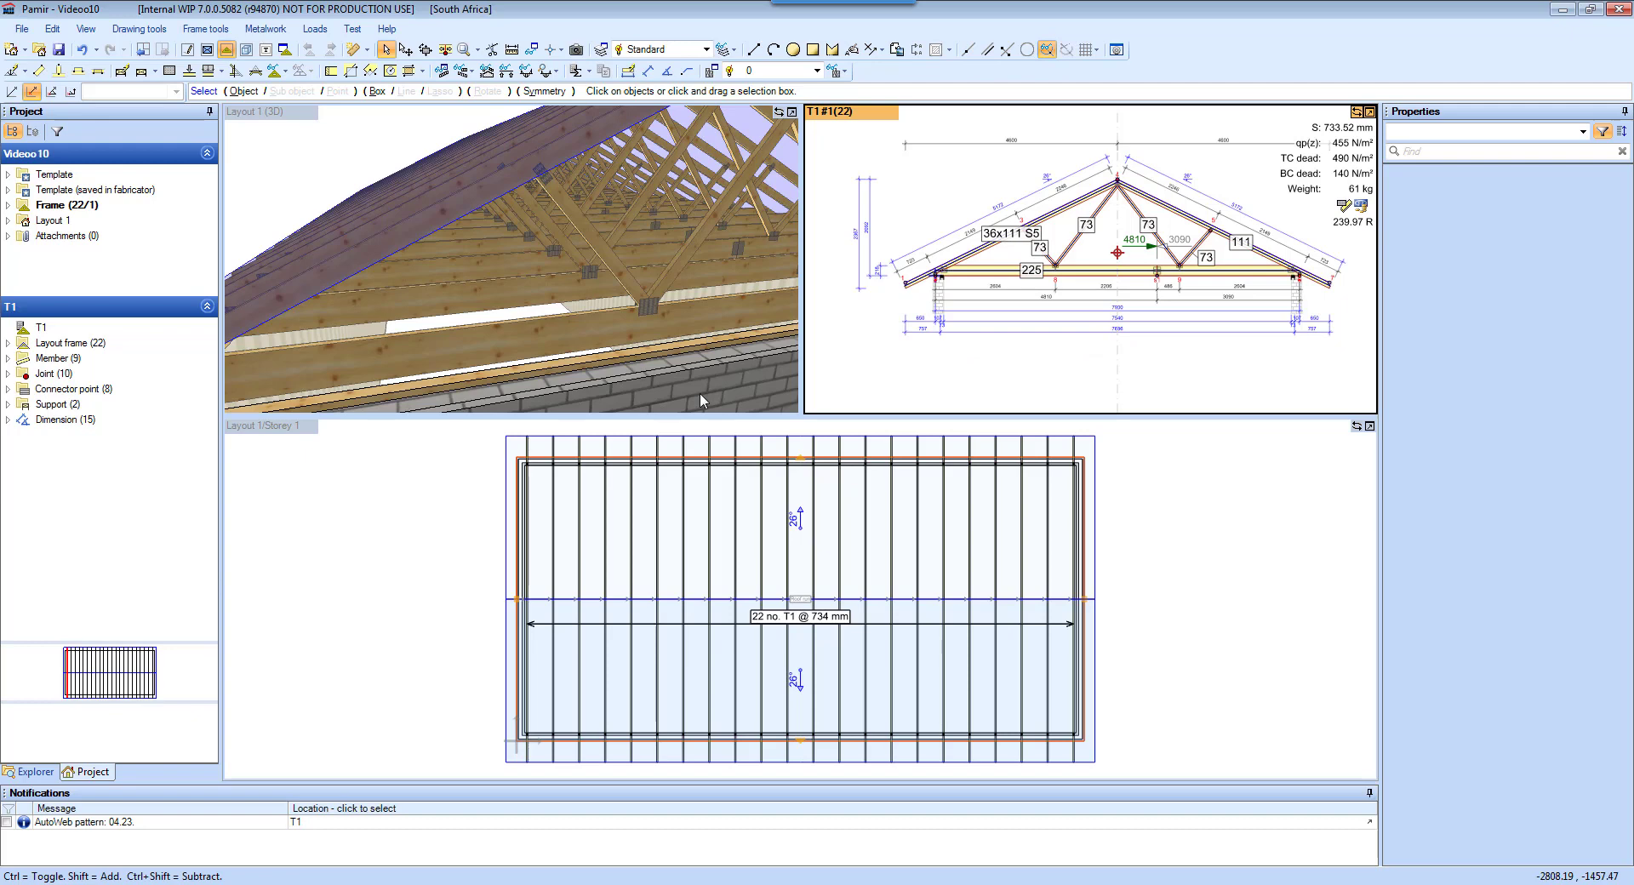